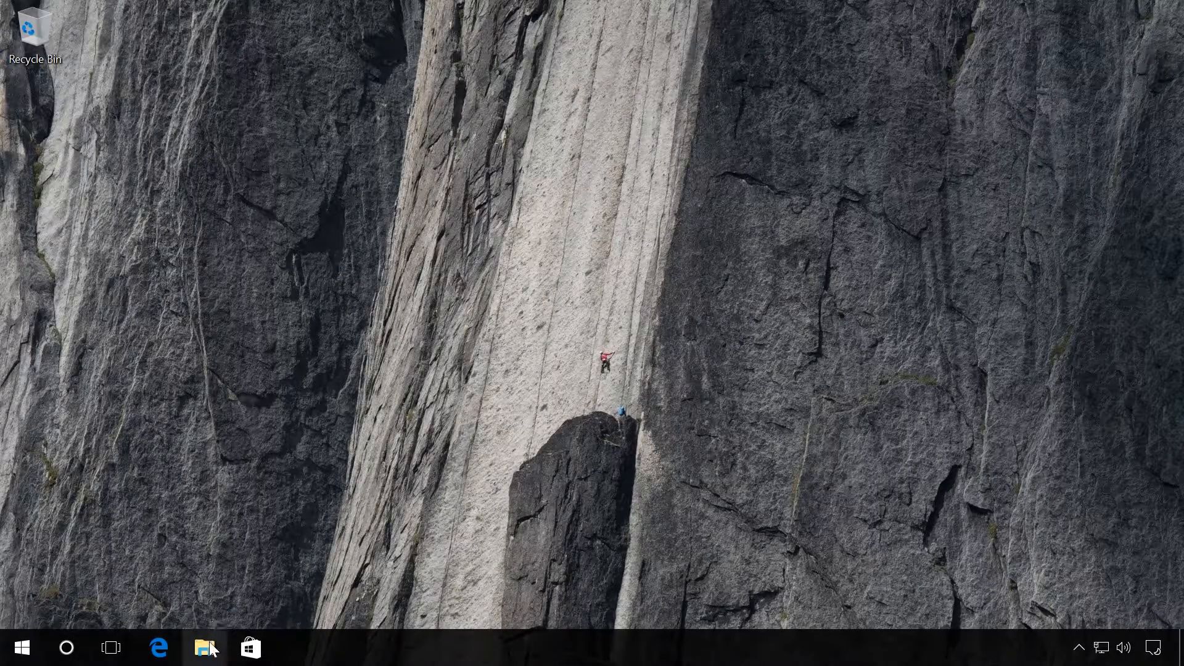
Browse File Explorer into C:\Windows\System32
click(204, 647)
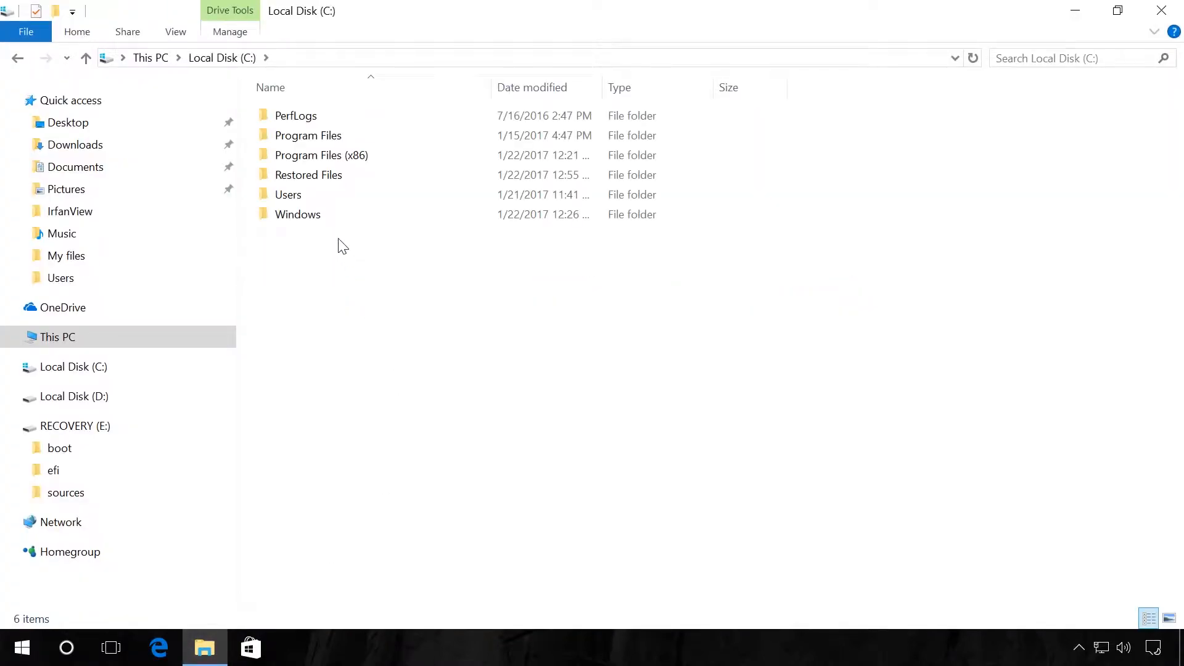
double_click(297, 213)
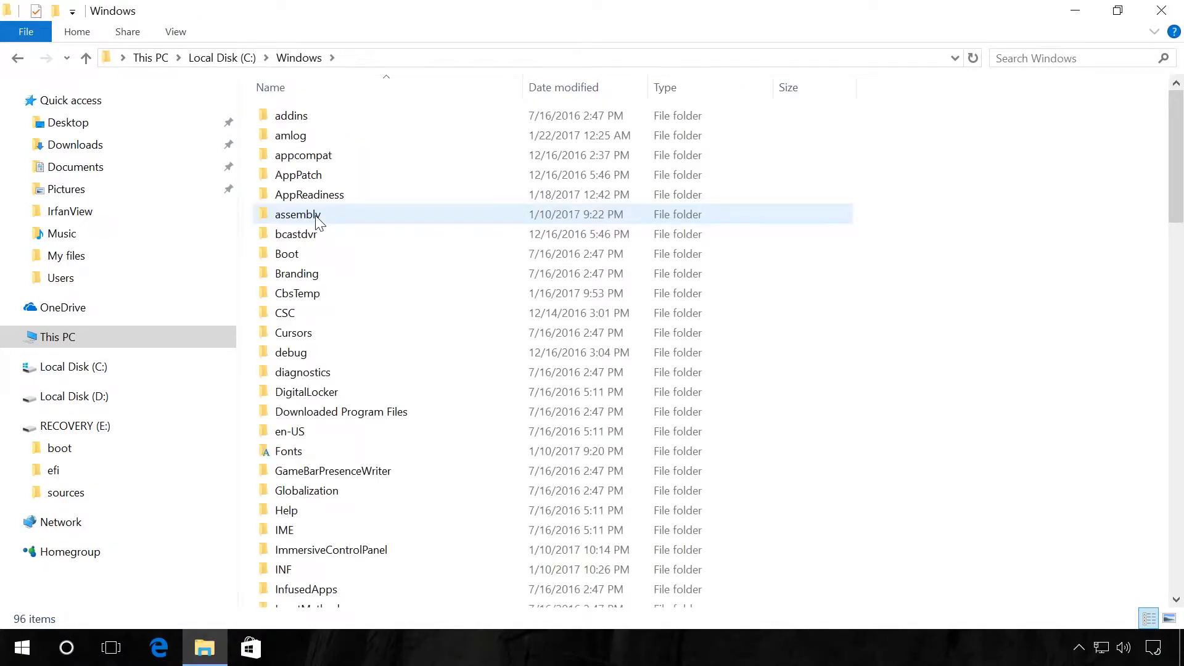
scroll(down, 3)
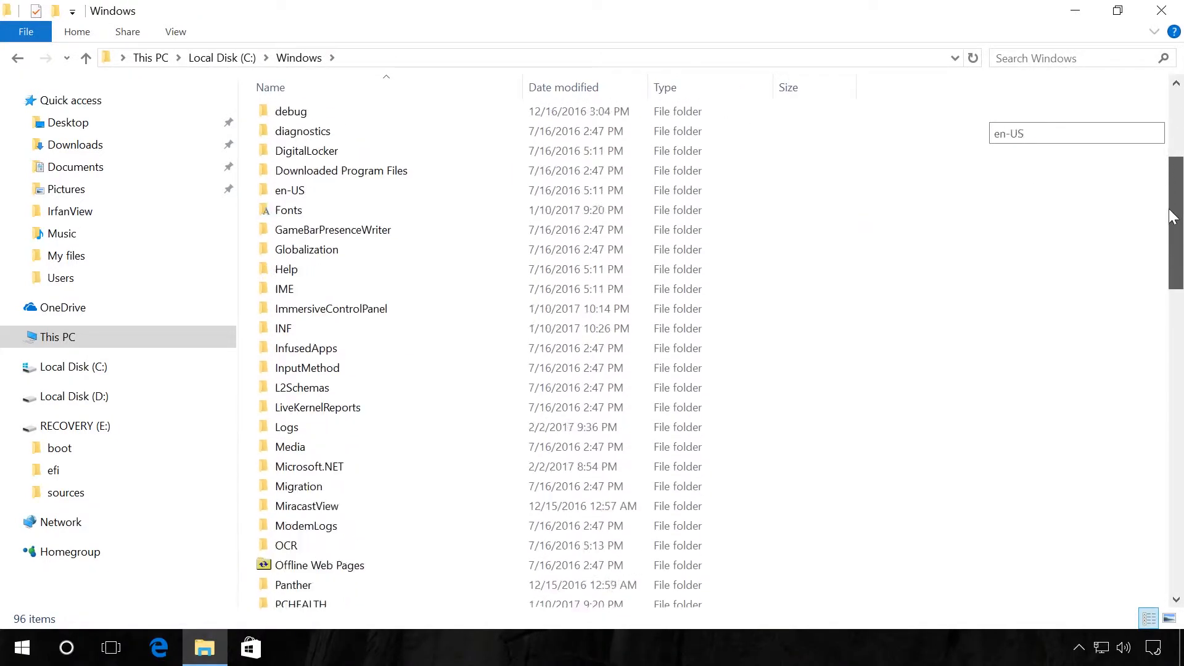
scroll(down, 3)
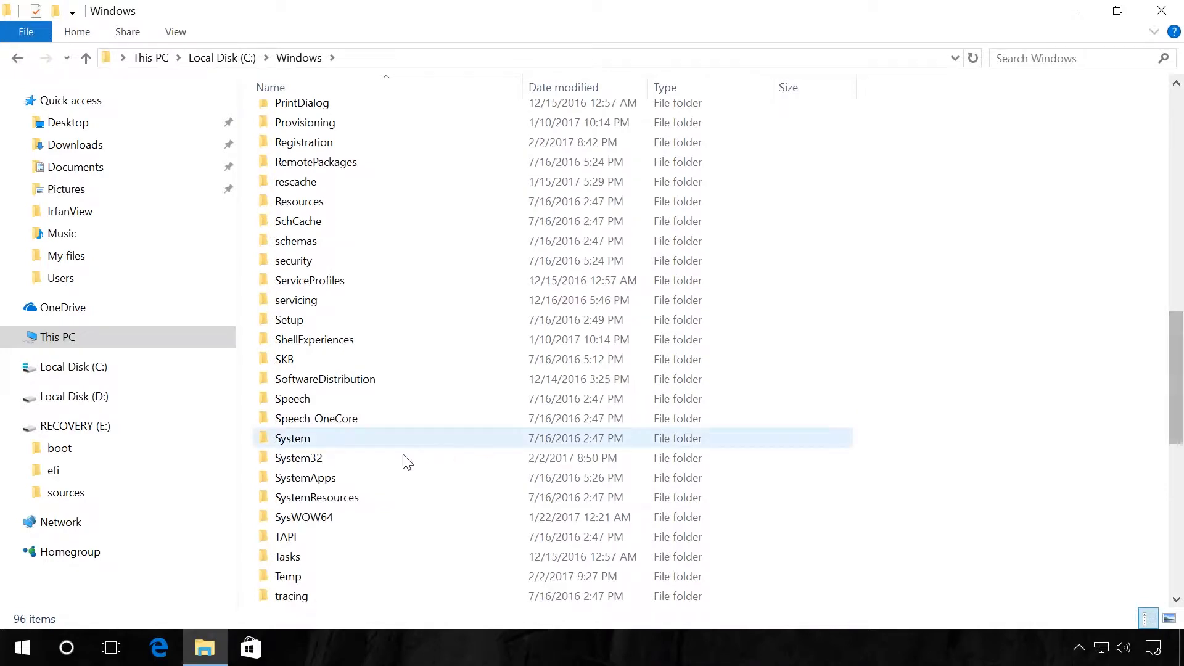
double_click(299, 458)
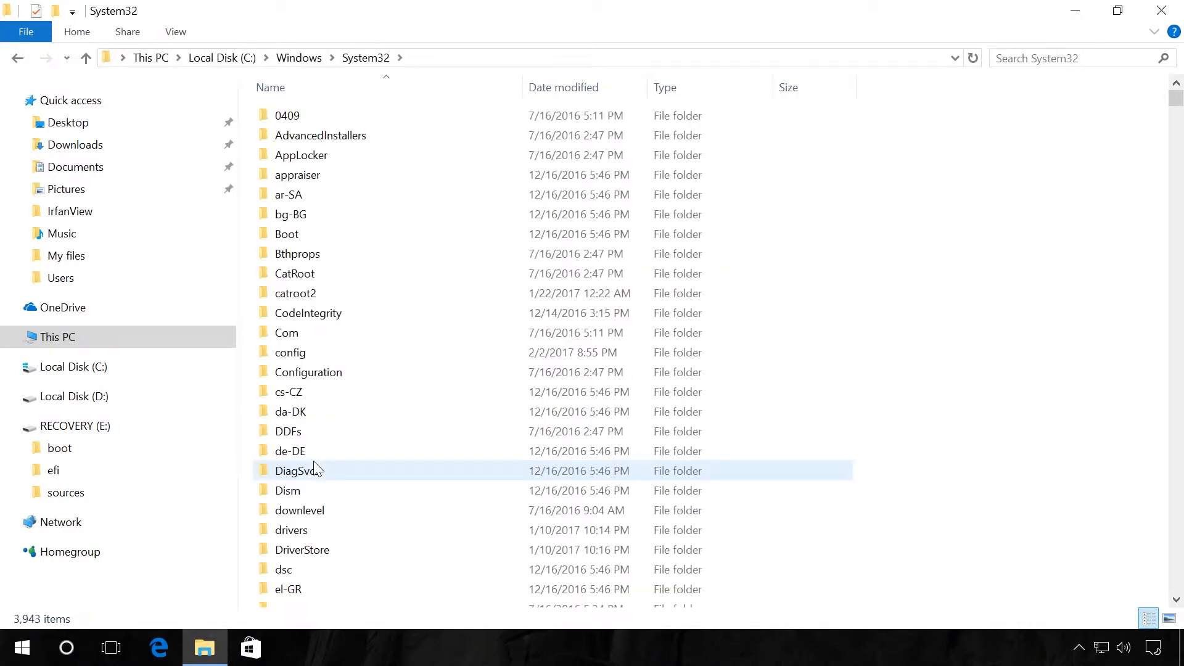
Enter the config folder and the RegBack registry backup folder inside it
double_click(290, 351)
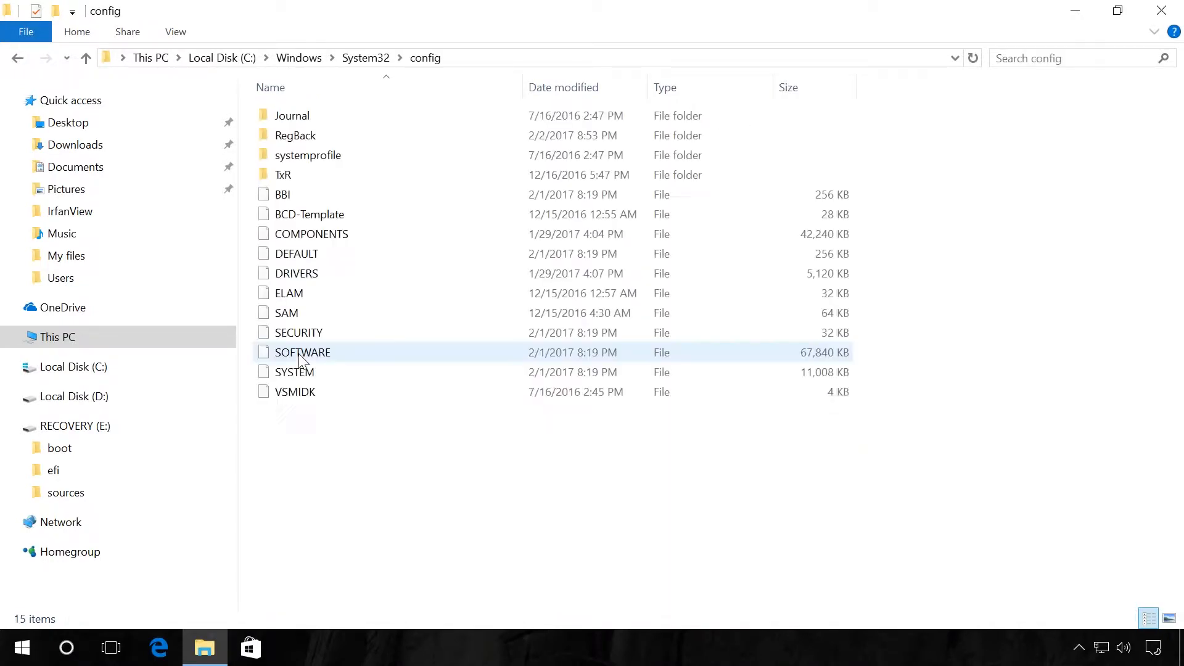
click(295, 136)
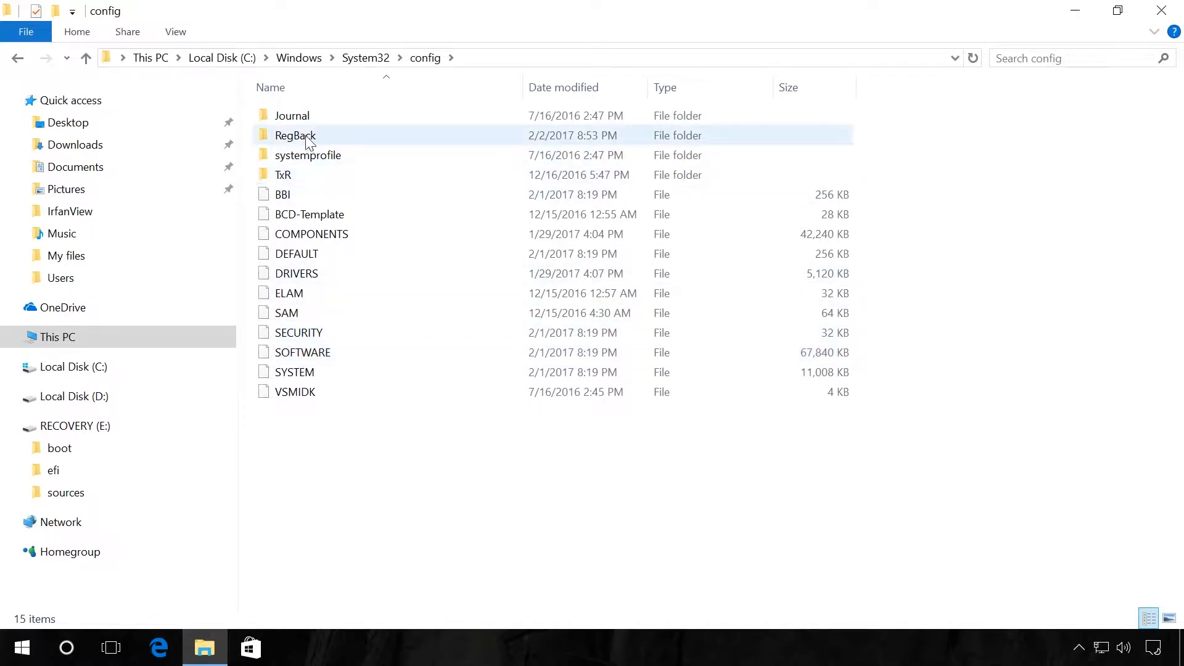
double_click(295, 135)
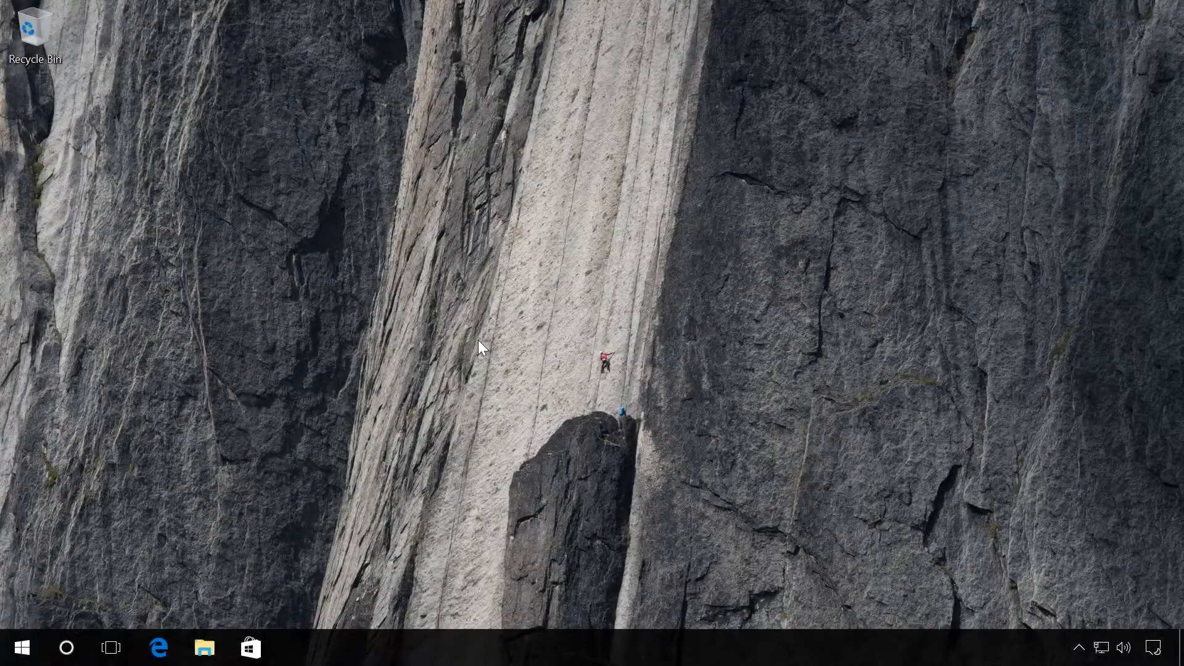
mouse_move(5, 539)
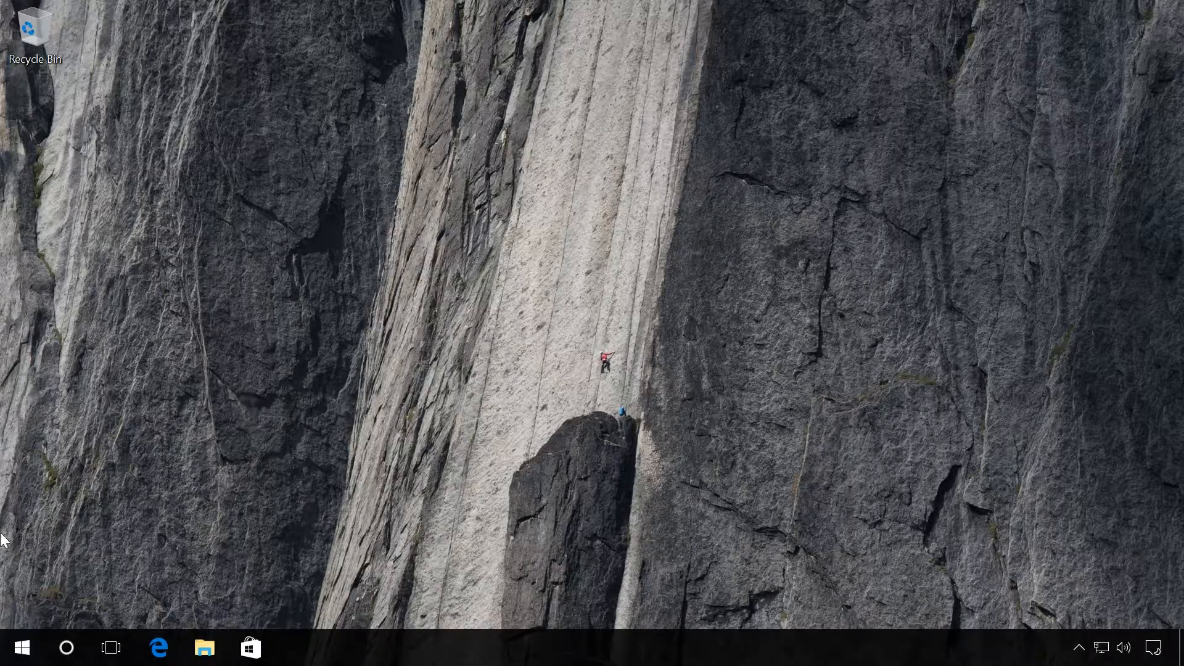
Launch Task Scheduler from Control Panel's Administrative Tools via the Start right-click menu
right_click(22, 647)
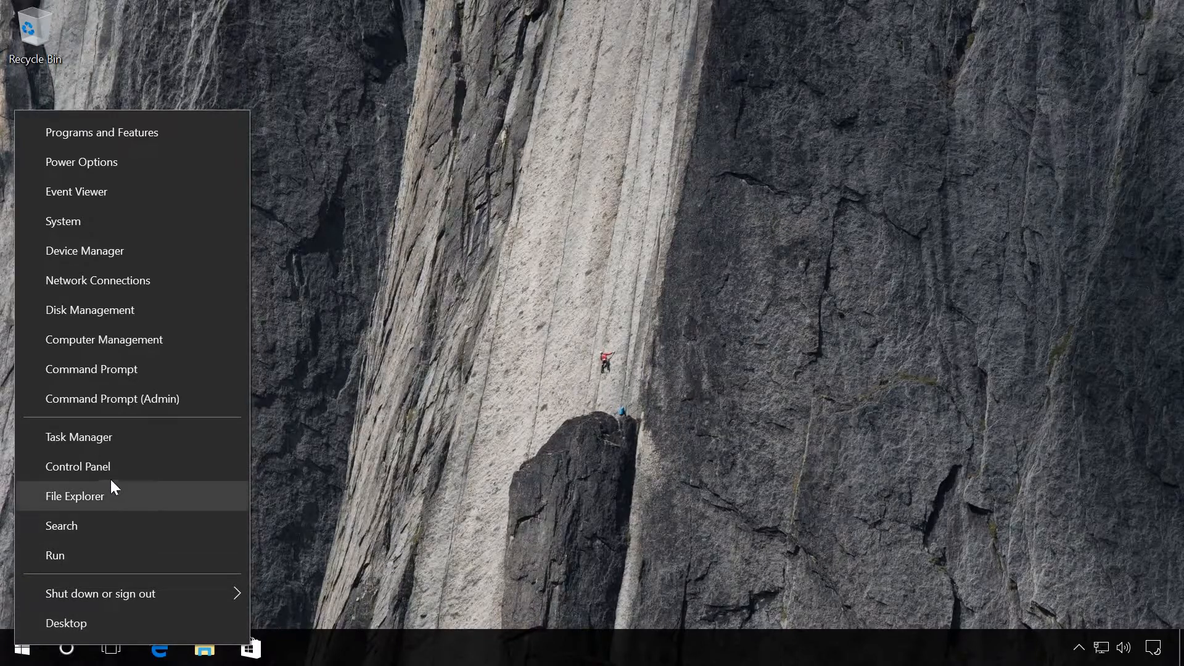
click(76, 466)
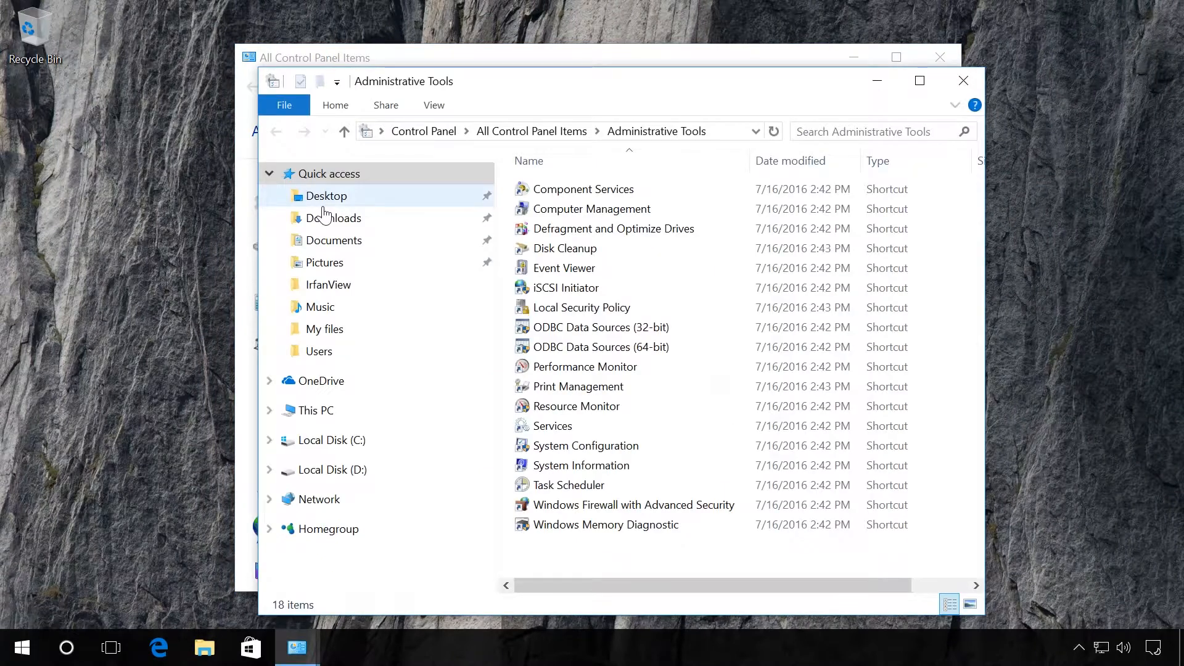
click(573, 485)
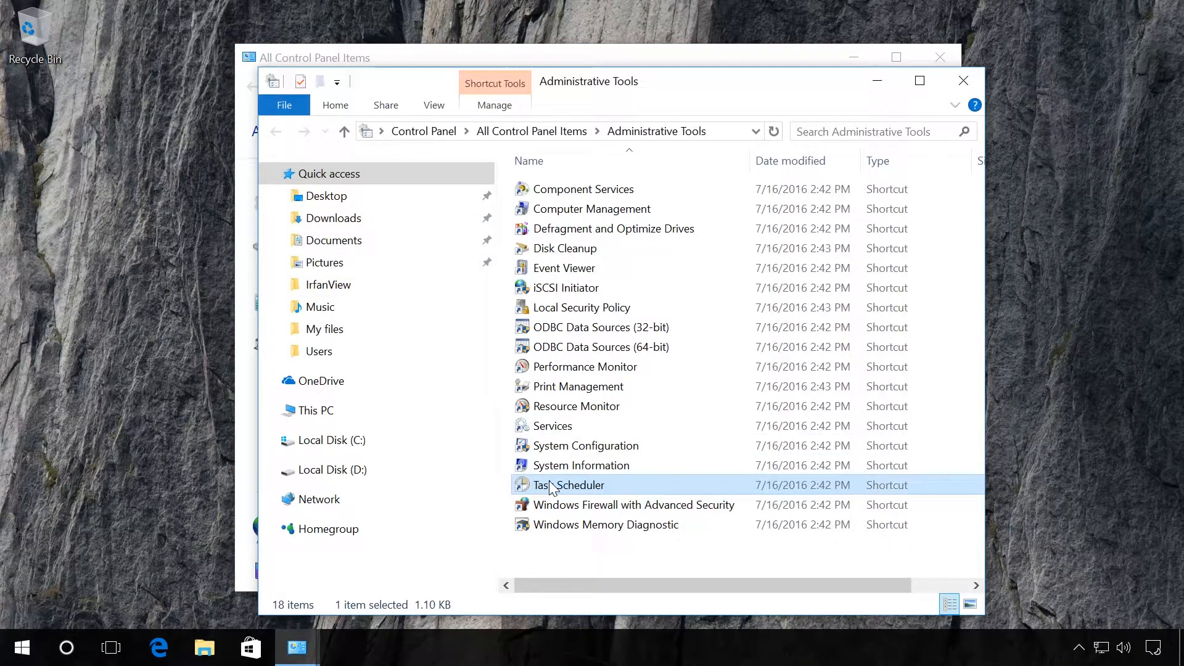
double_click(571, 485)
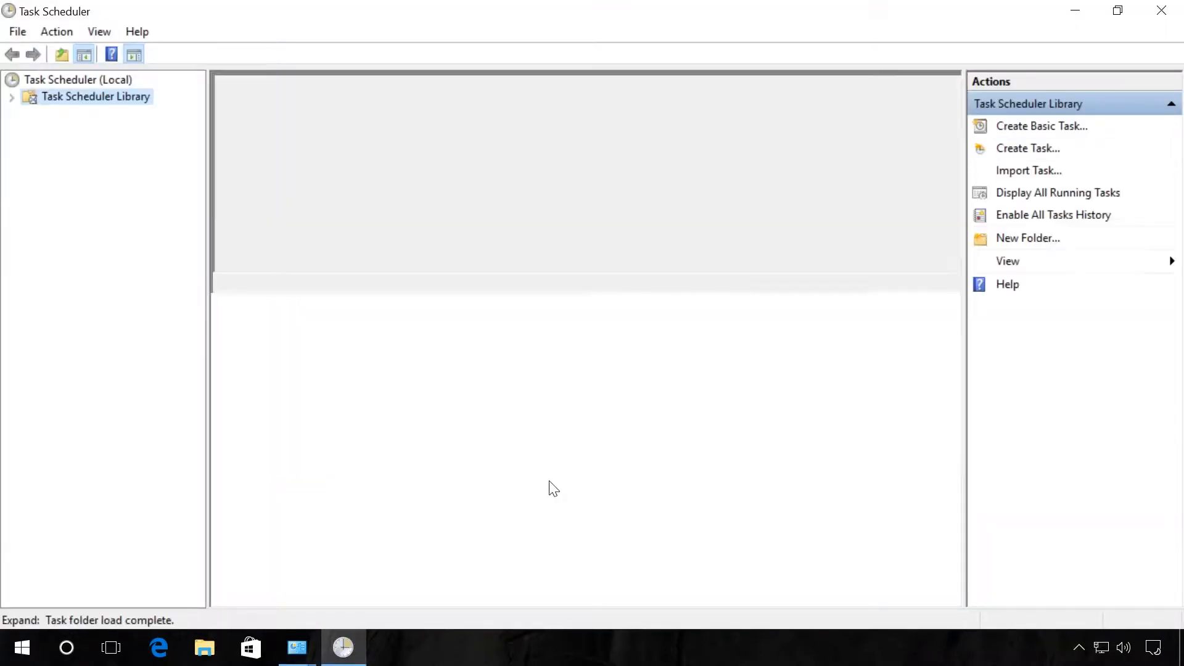
Browse the Task Scheduler Library to the Microsoft\Windows\Registry task folder
click(95, 96)
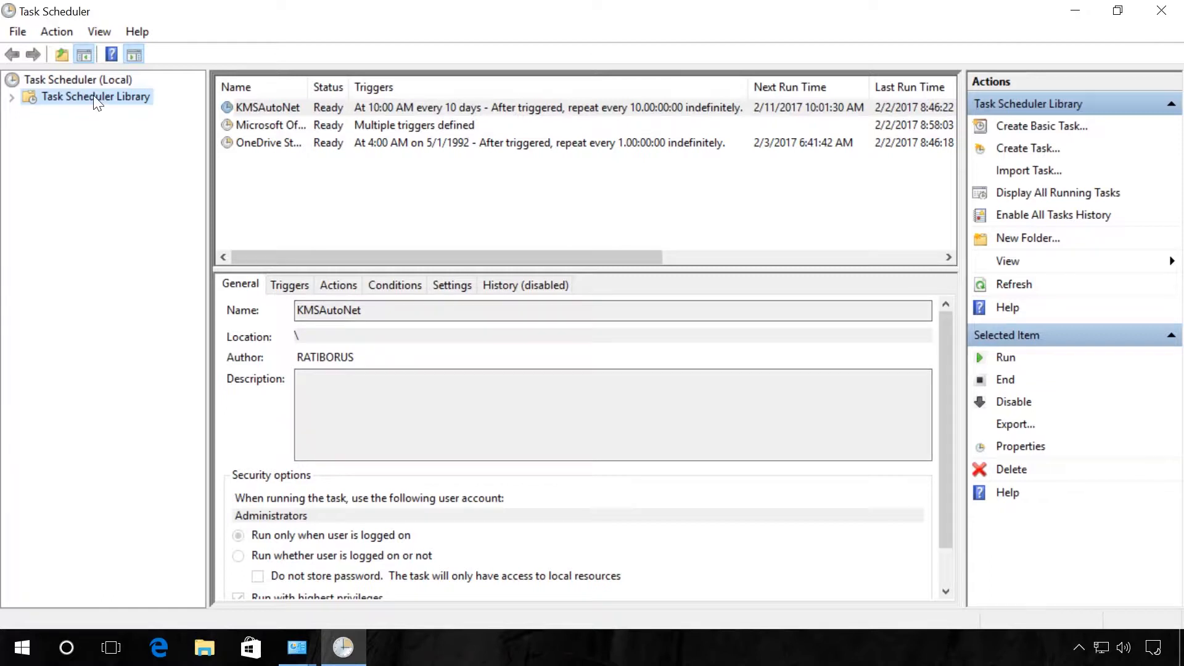
click(12, 96)
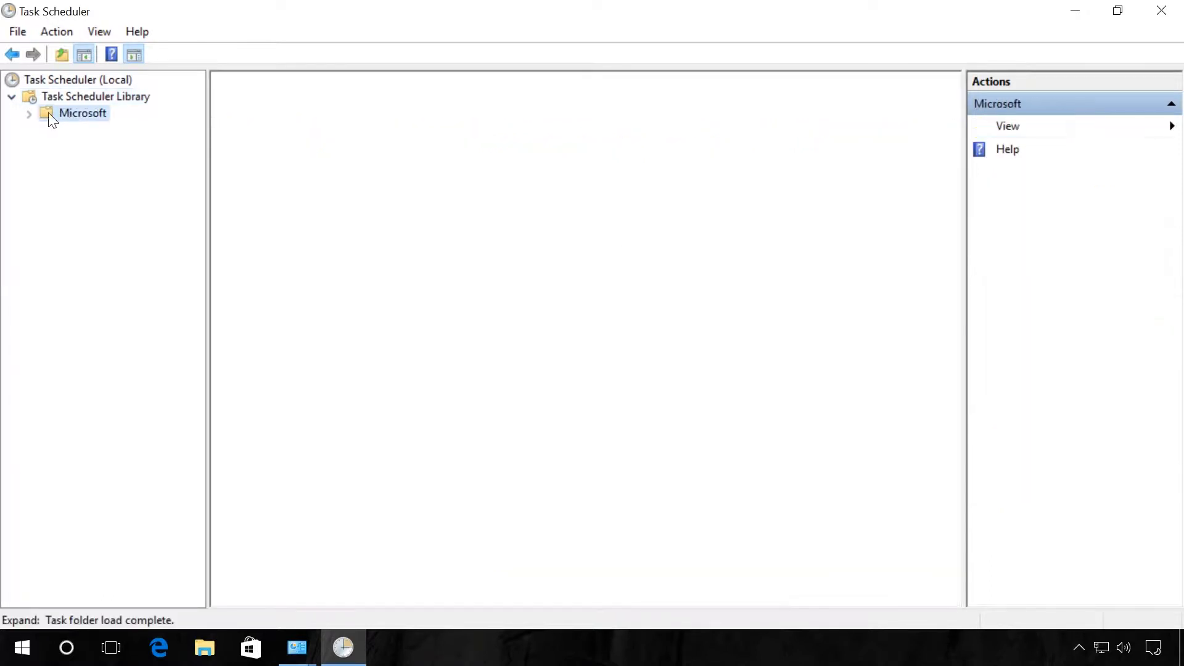
click(28, 114)
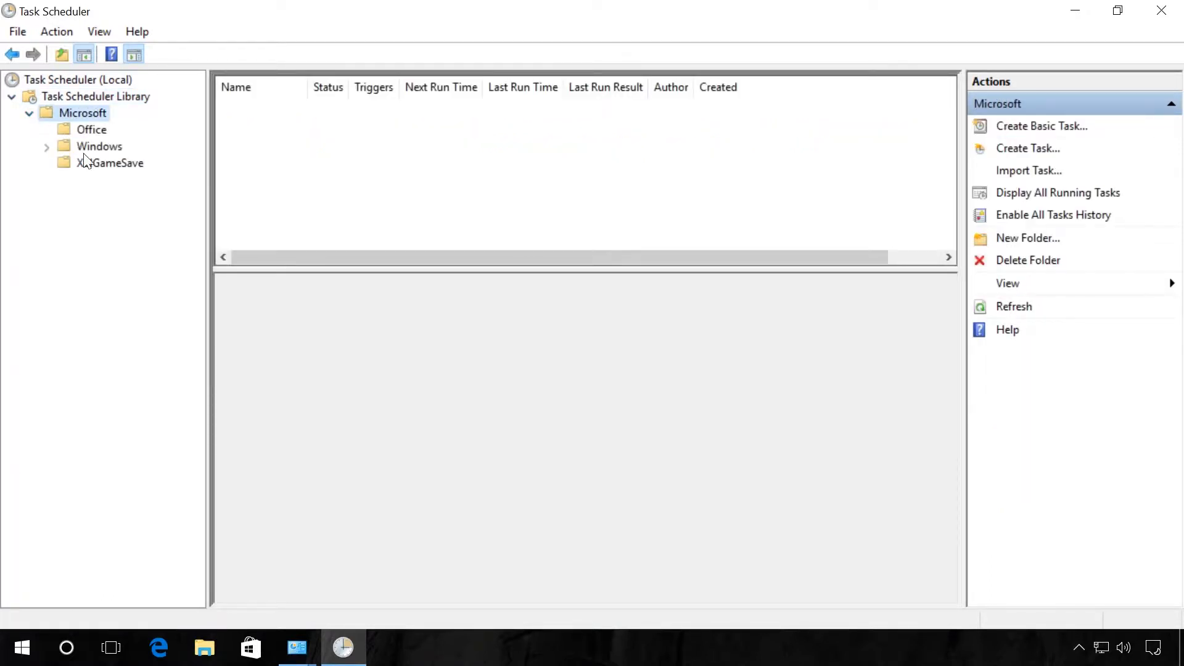
click(99, 145)
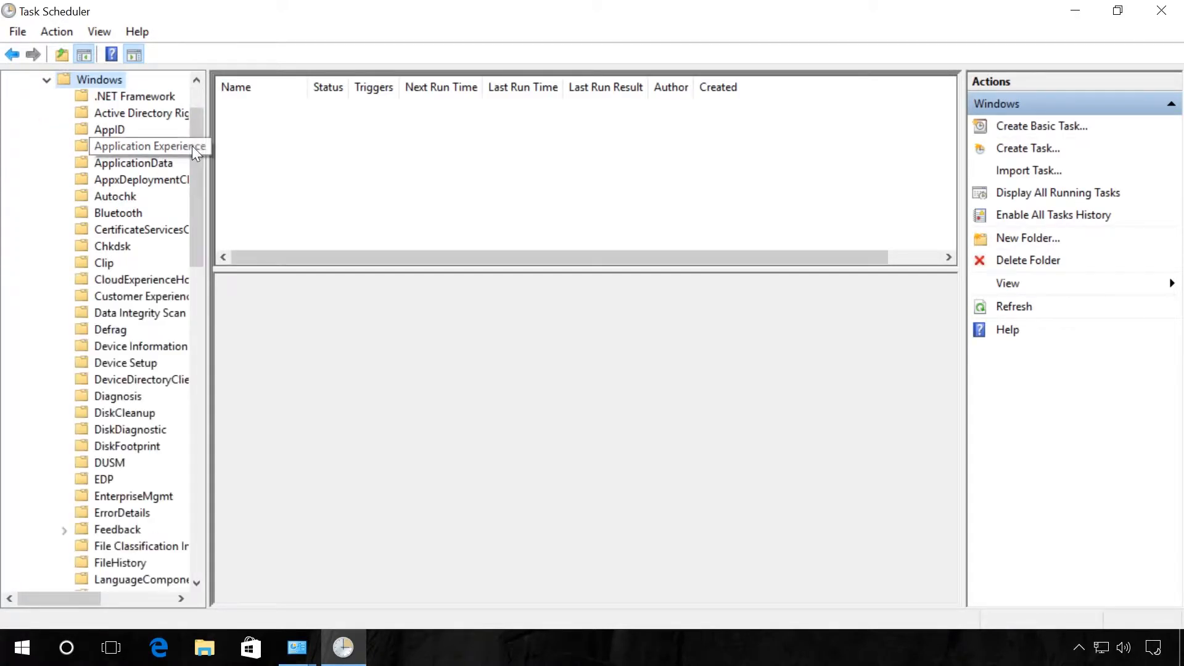
scroll(down, 3)
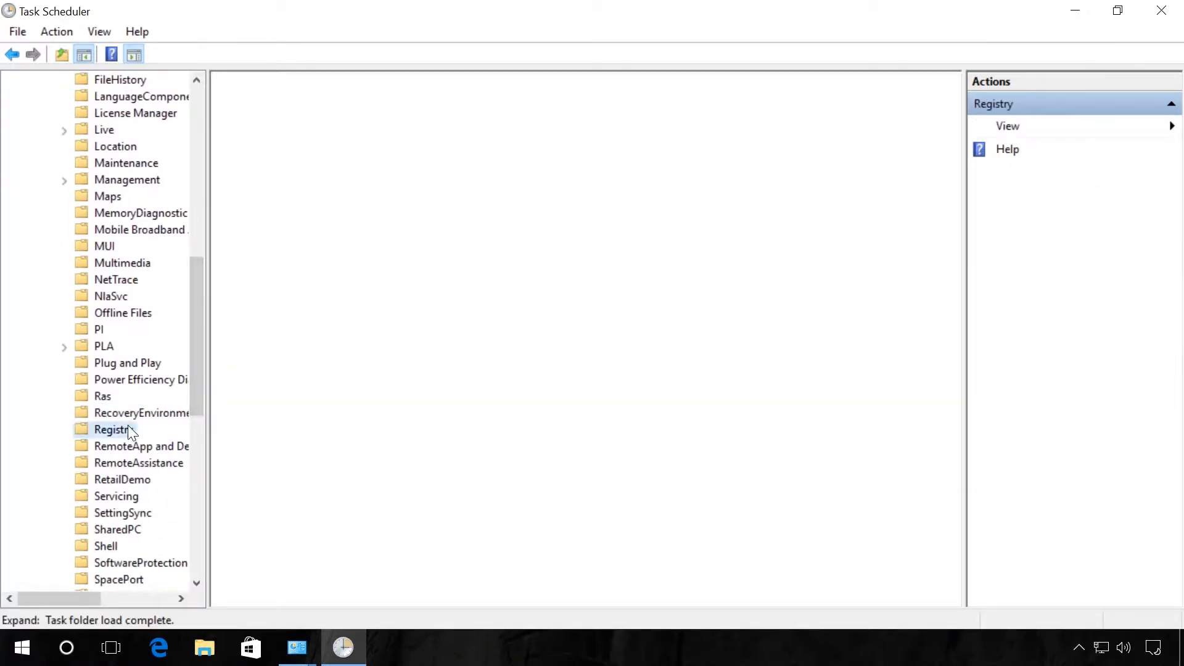
click(113, 429)
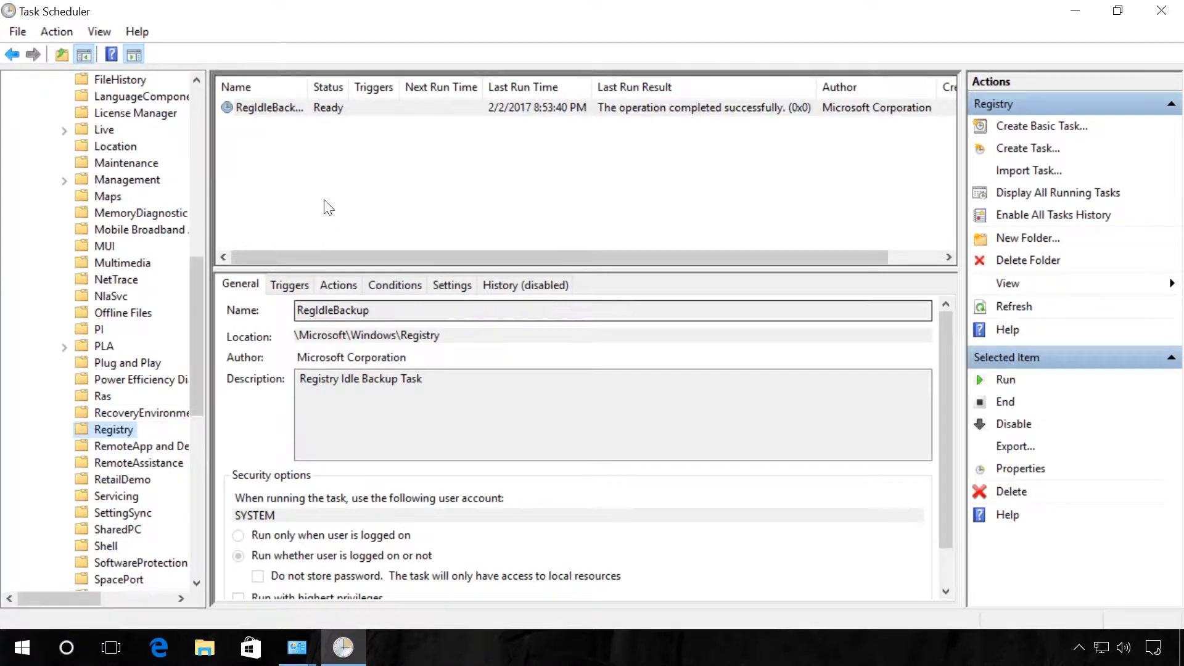
mouse_move(287, 107)
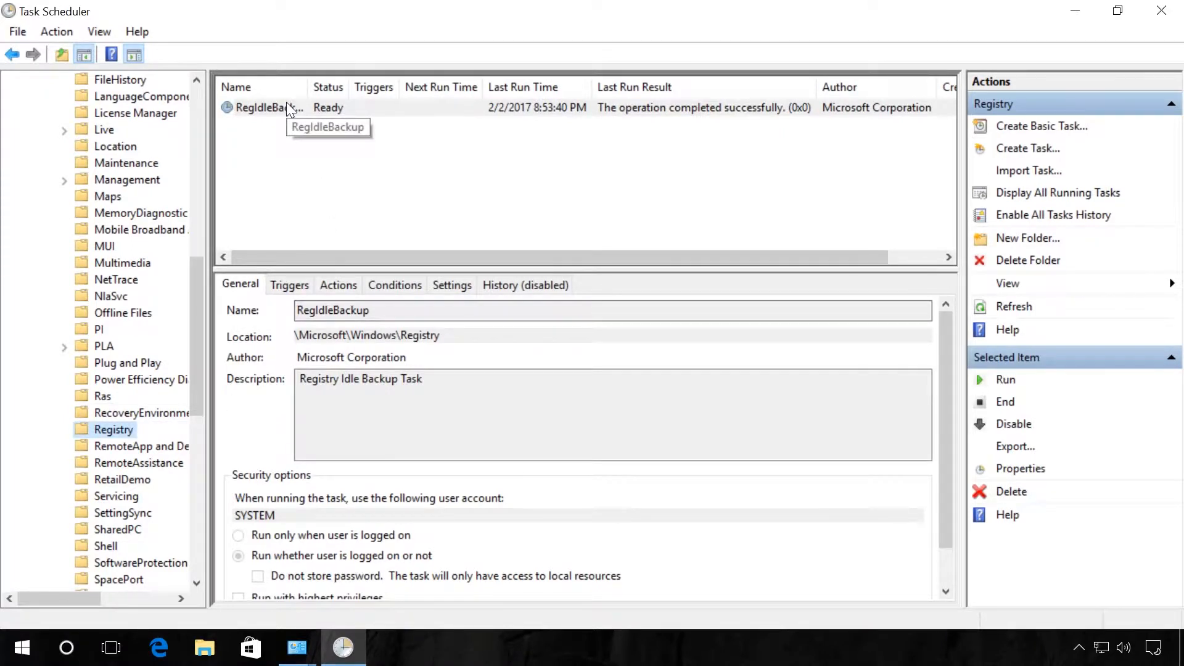
Bring up the RegIdleBackup task's Properties from its context menu
right_click(260, 107)
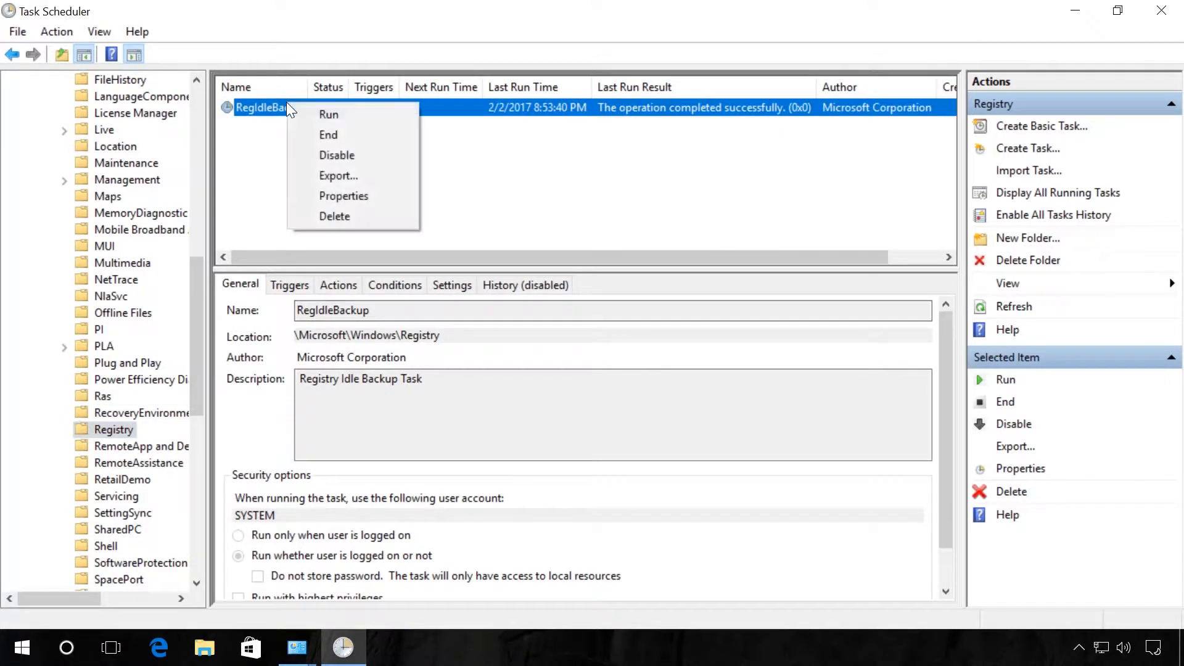
click(344, 196)
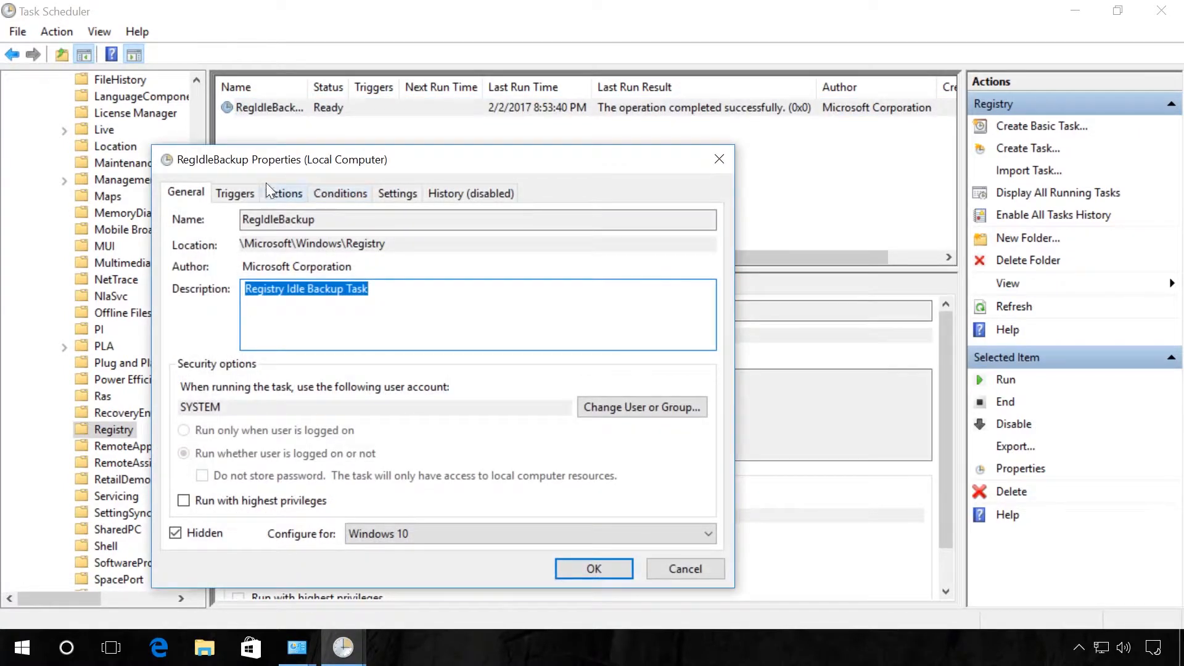
Add a weekly on-a-schedule trigger running every Saturday at 9:31 PM and confirm it
click(234, 194)
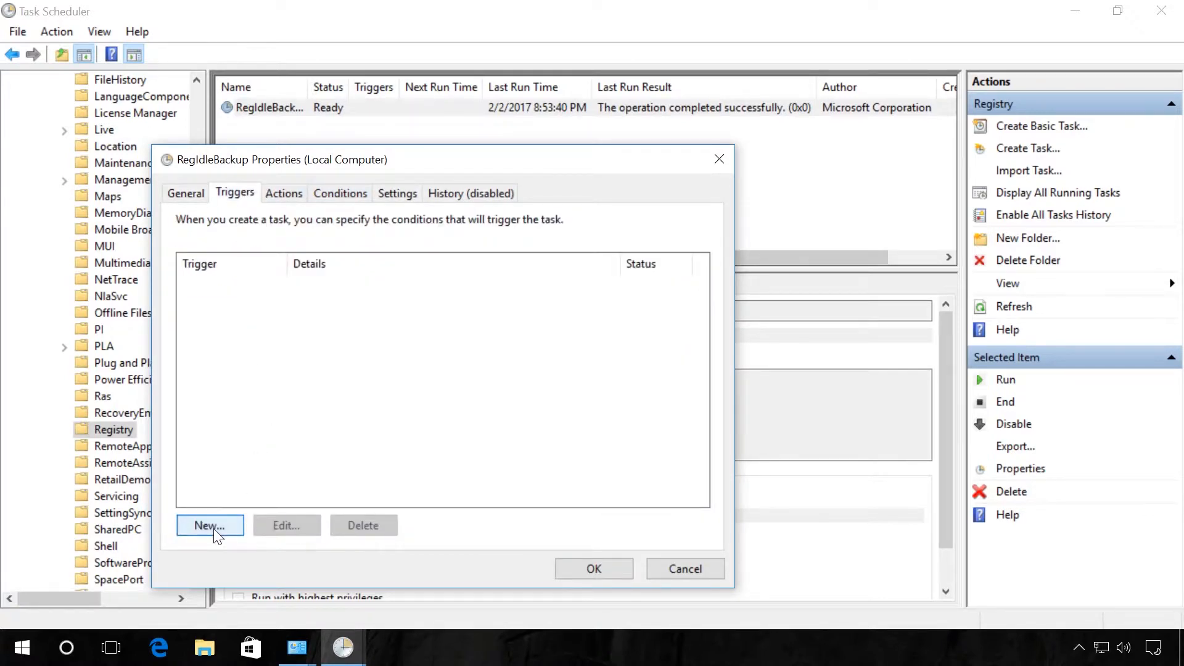
click(210, 526)
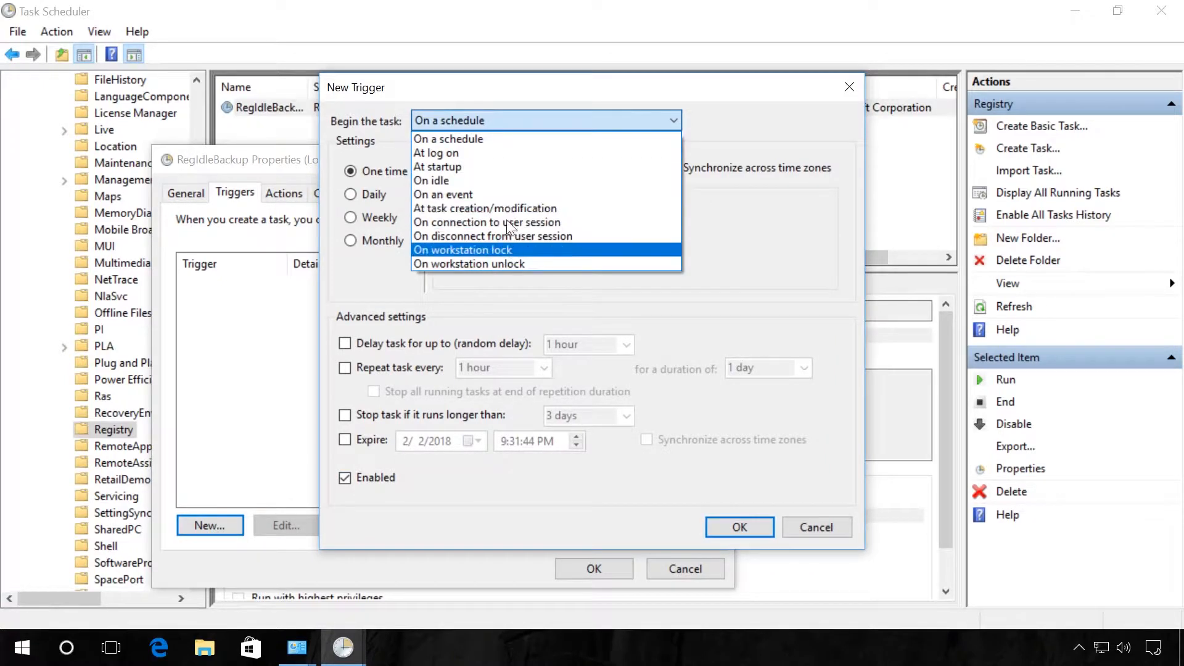
click(448, 140)
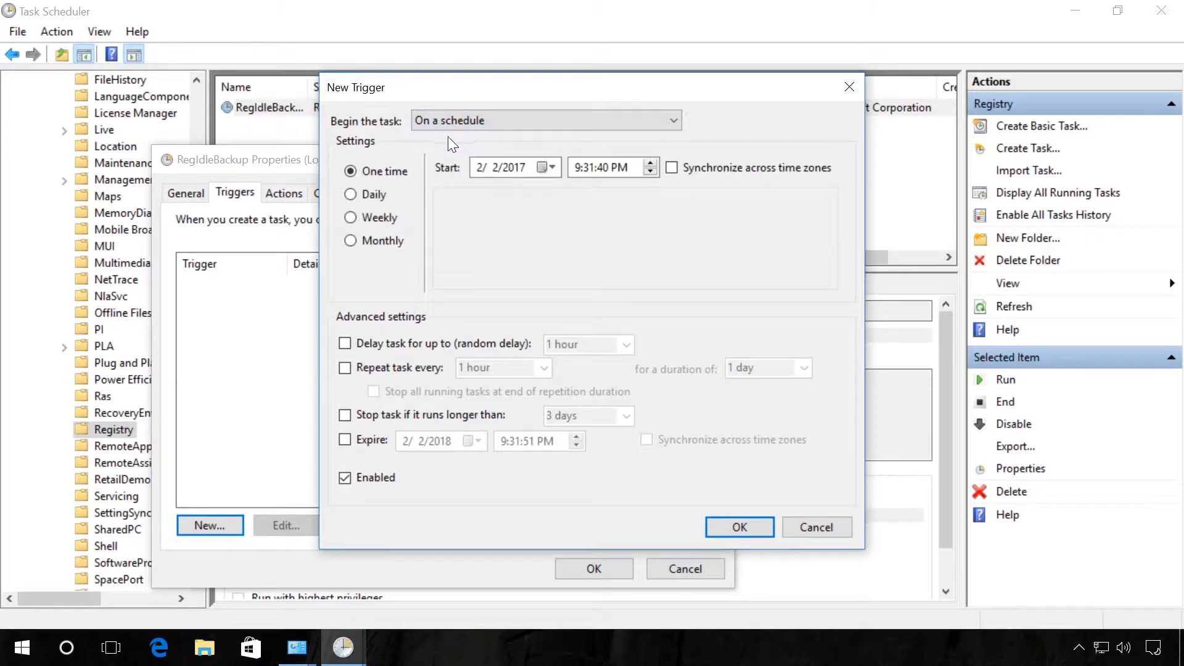
click(351, 217)
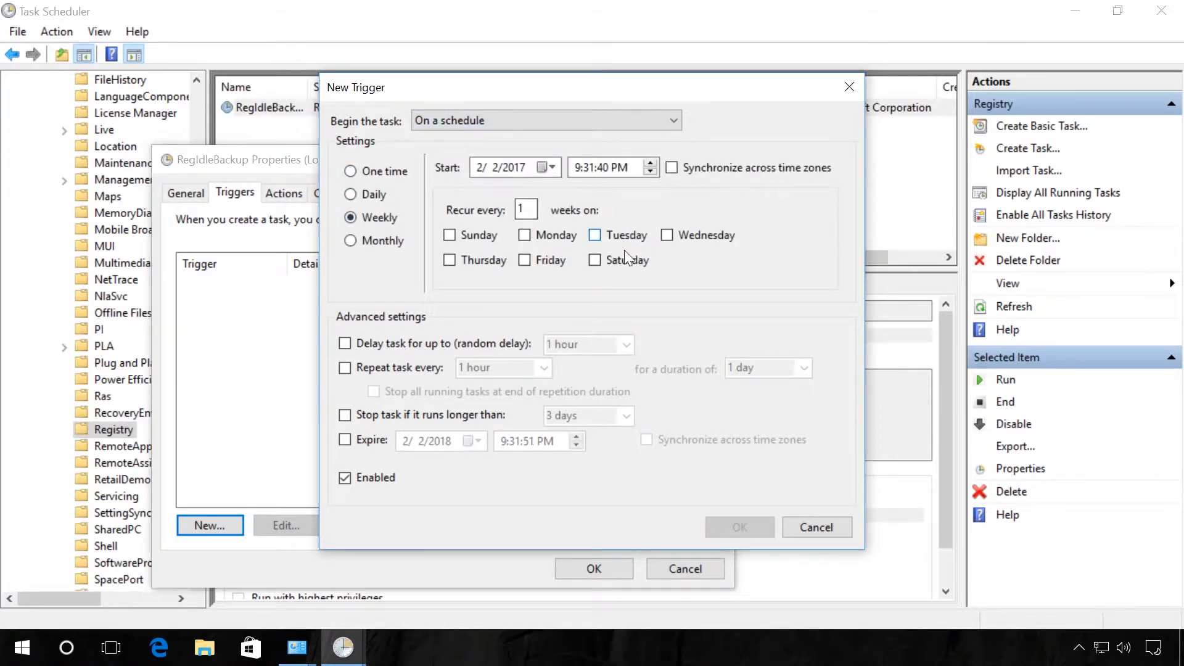
click(595, 260)
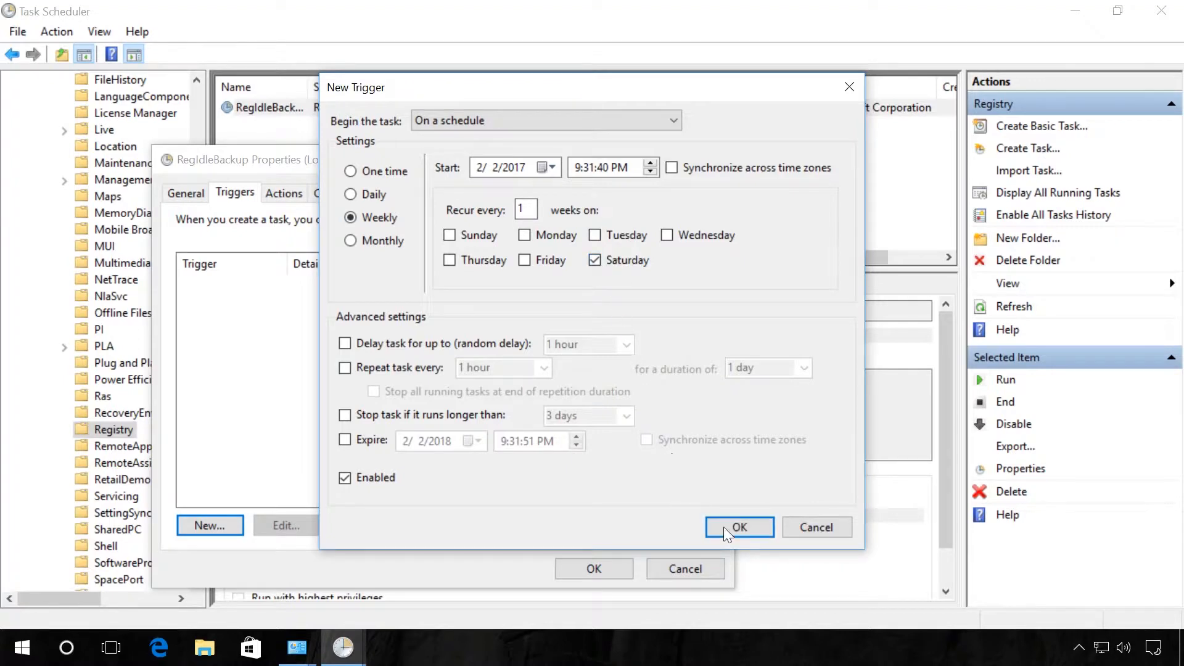
click(739, 527)
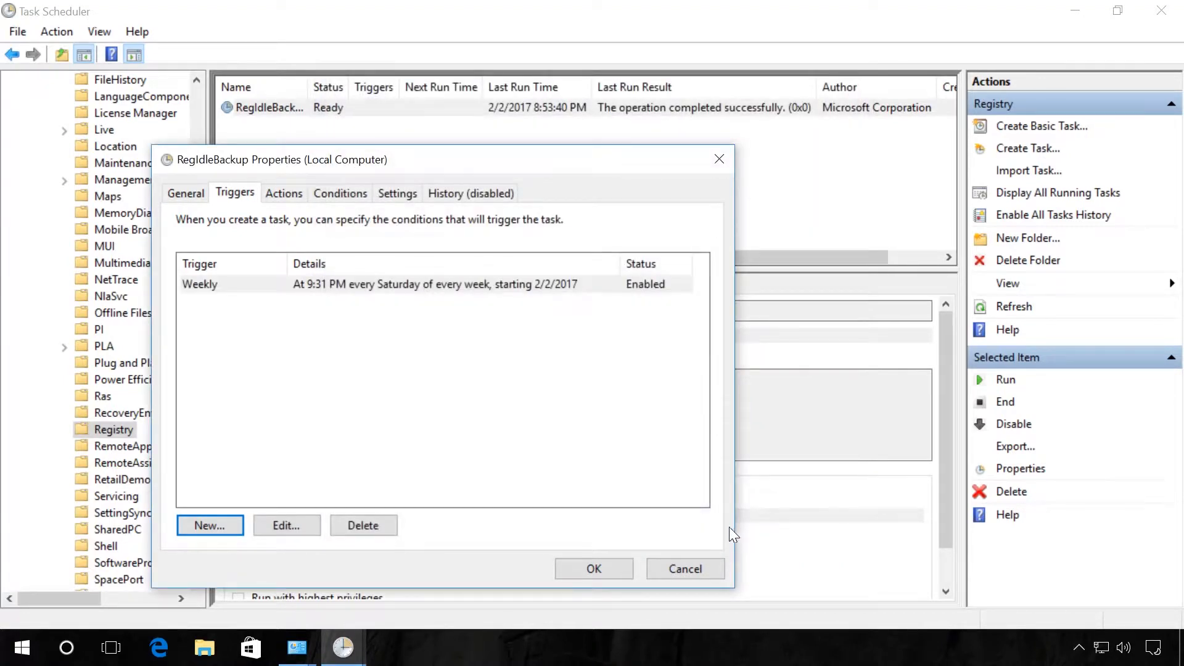
mouse_move(593, 567)
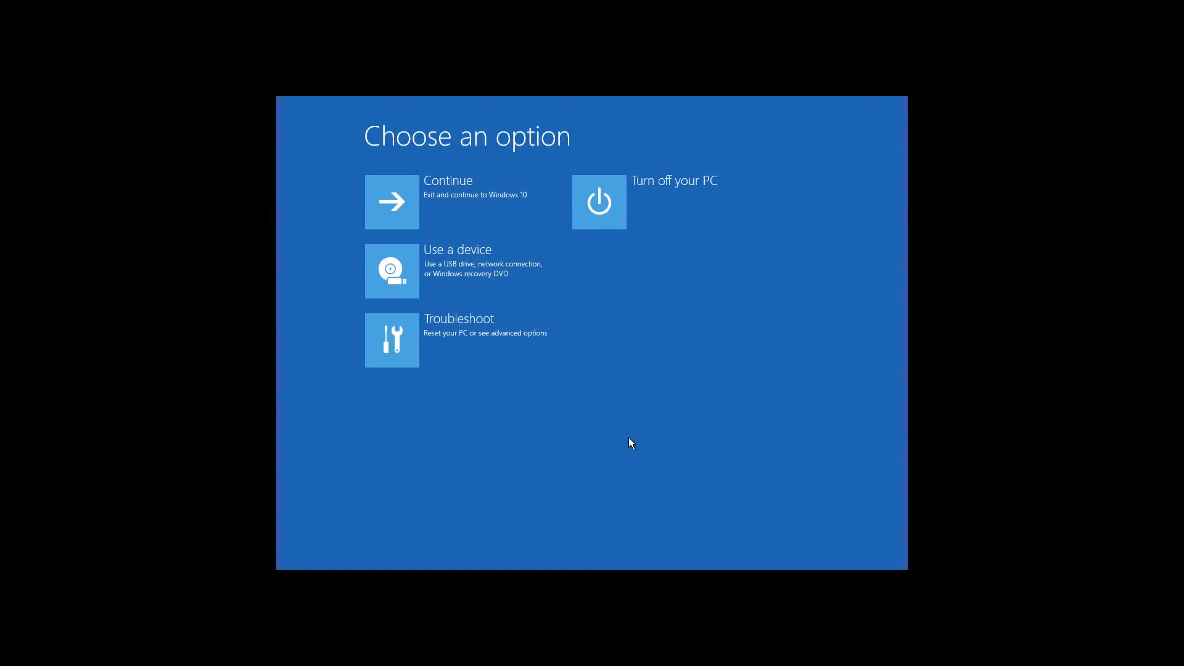
mouse_move(627, 442)
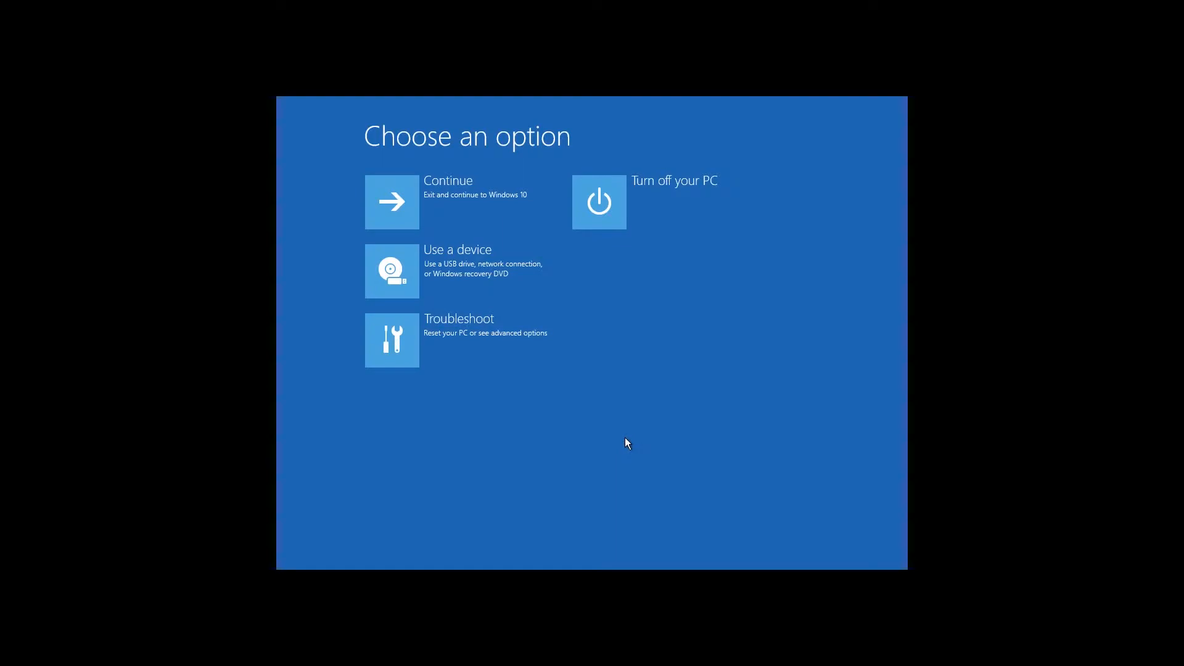
Launch Command Prompt from Troubleshoot > Advanced options in the recovery environment
click(391, 340)
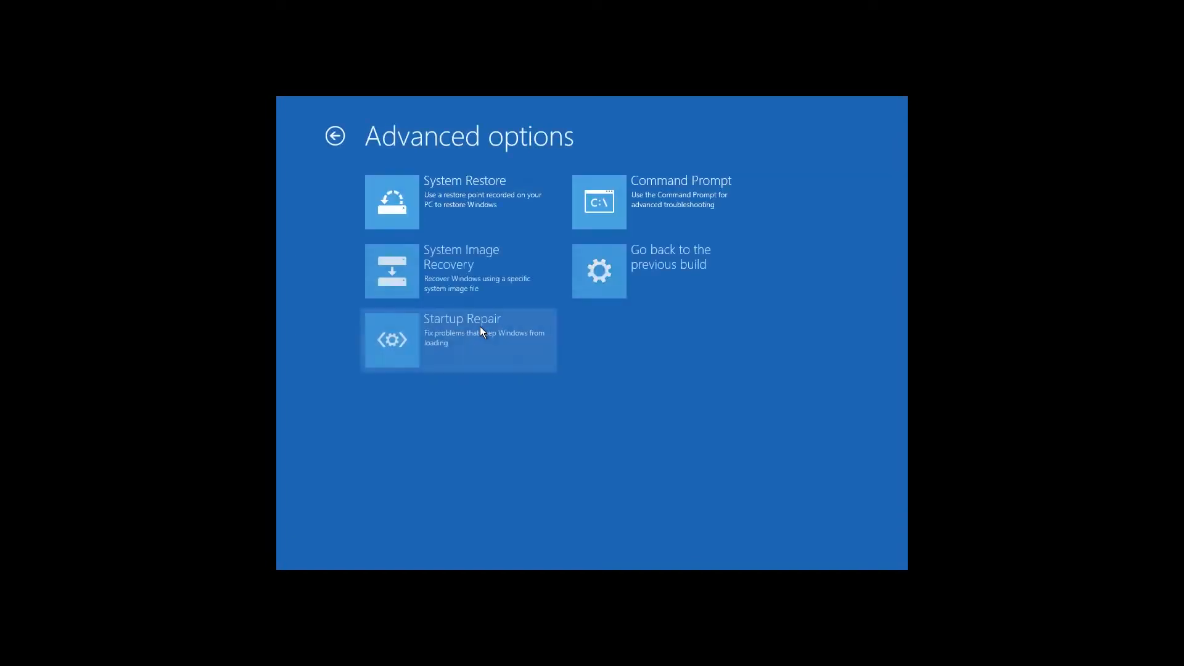
mouse_move(449, 270)
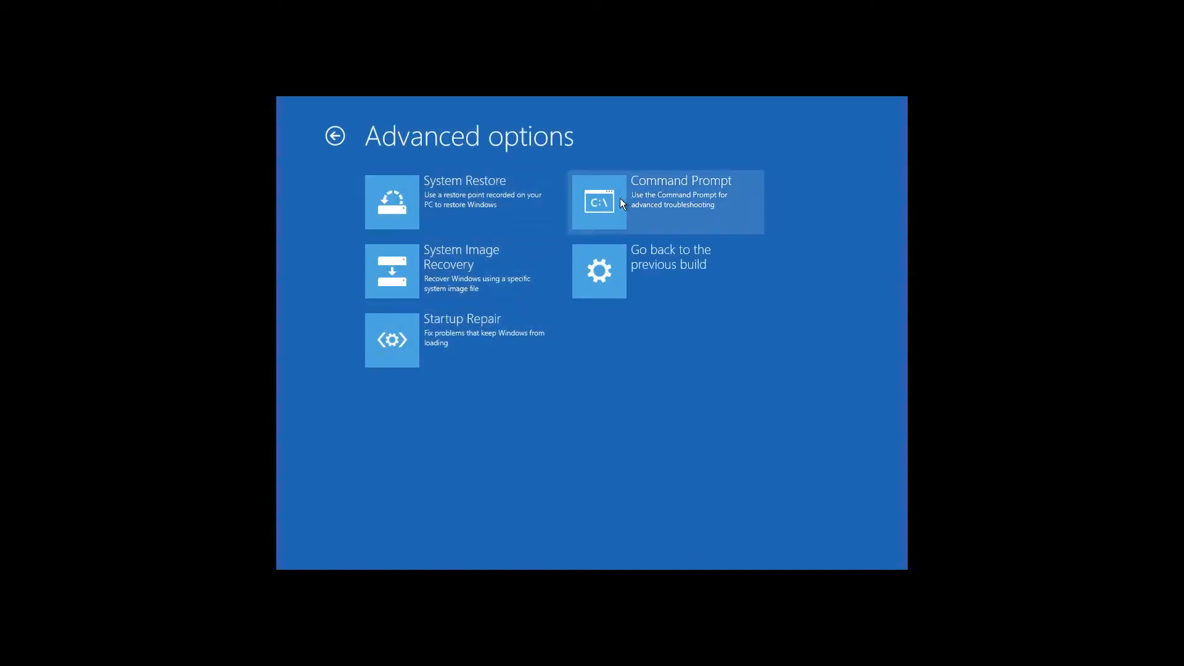
click(665, 201)
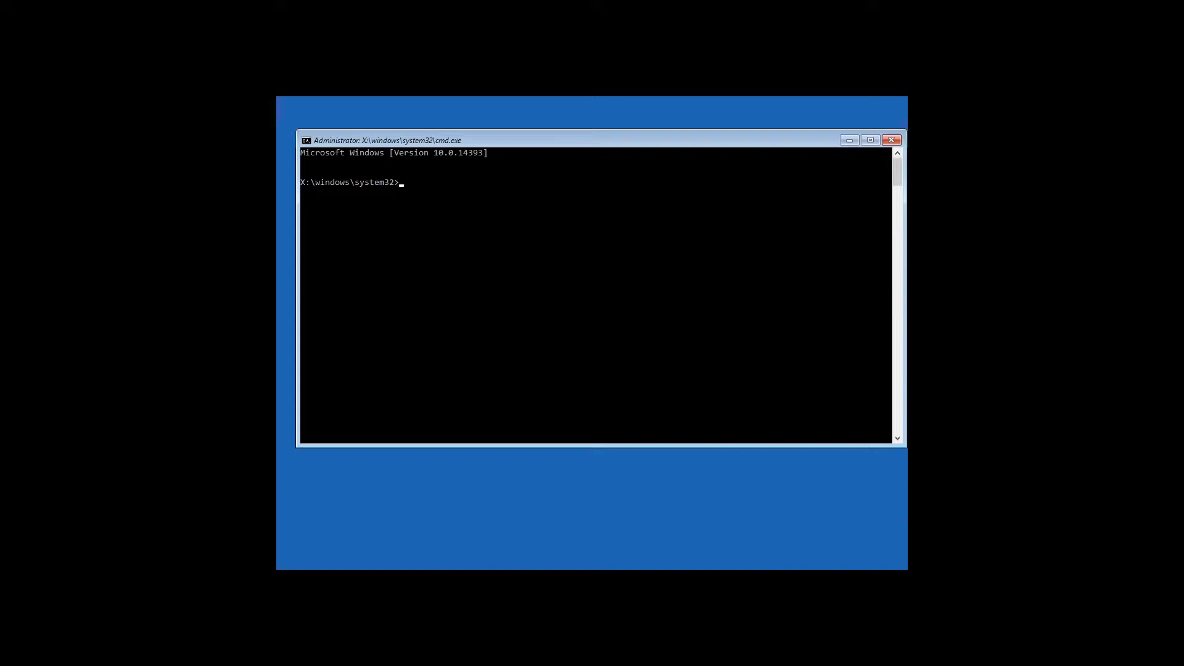
Run diskpart's list volume to confirm Windows is on C and RECOVERY on E, then exit DiskPart
text(diskpart)
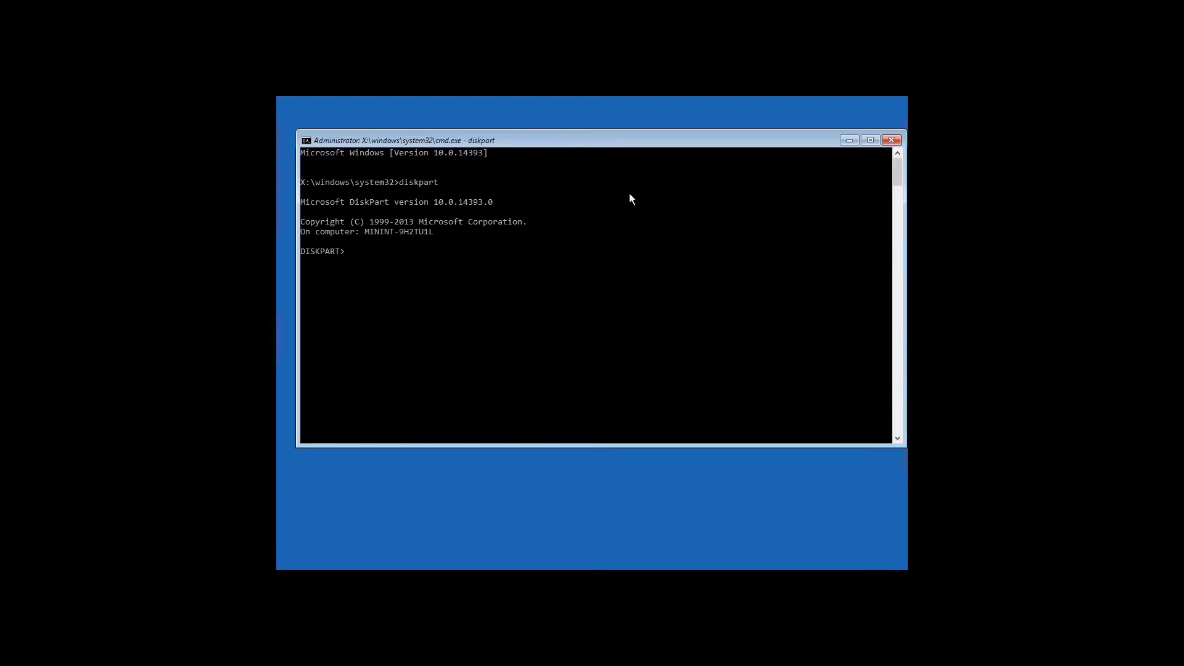
text(list volume)
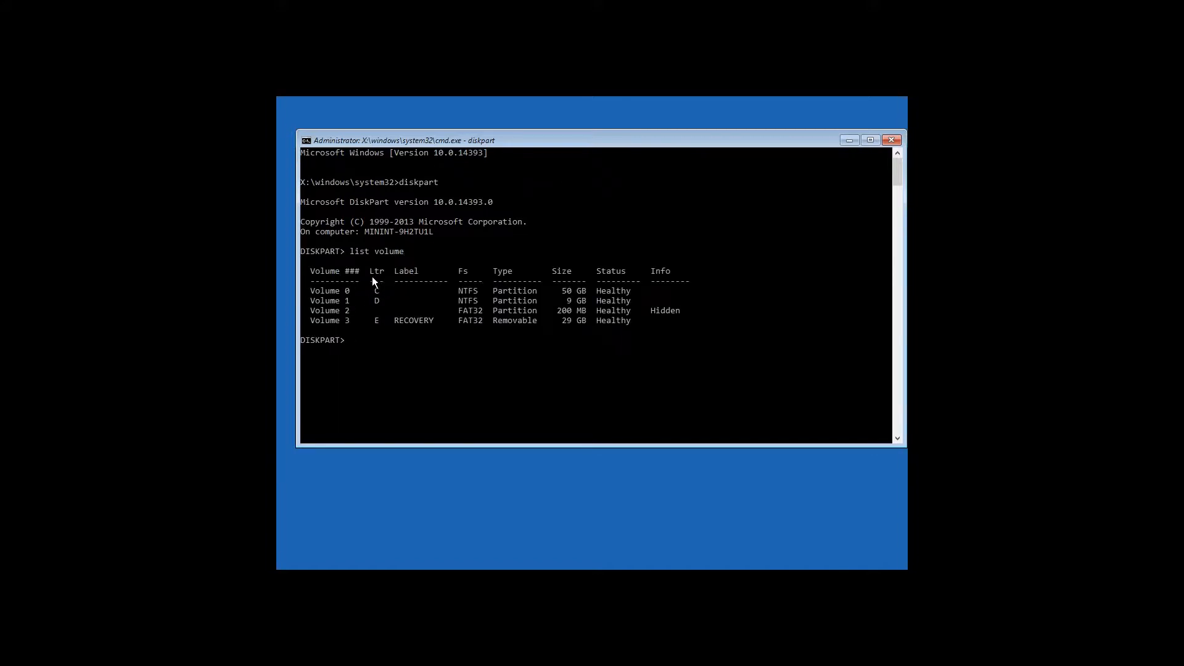
mouse_move(381, 295)
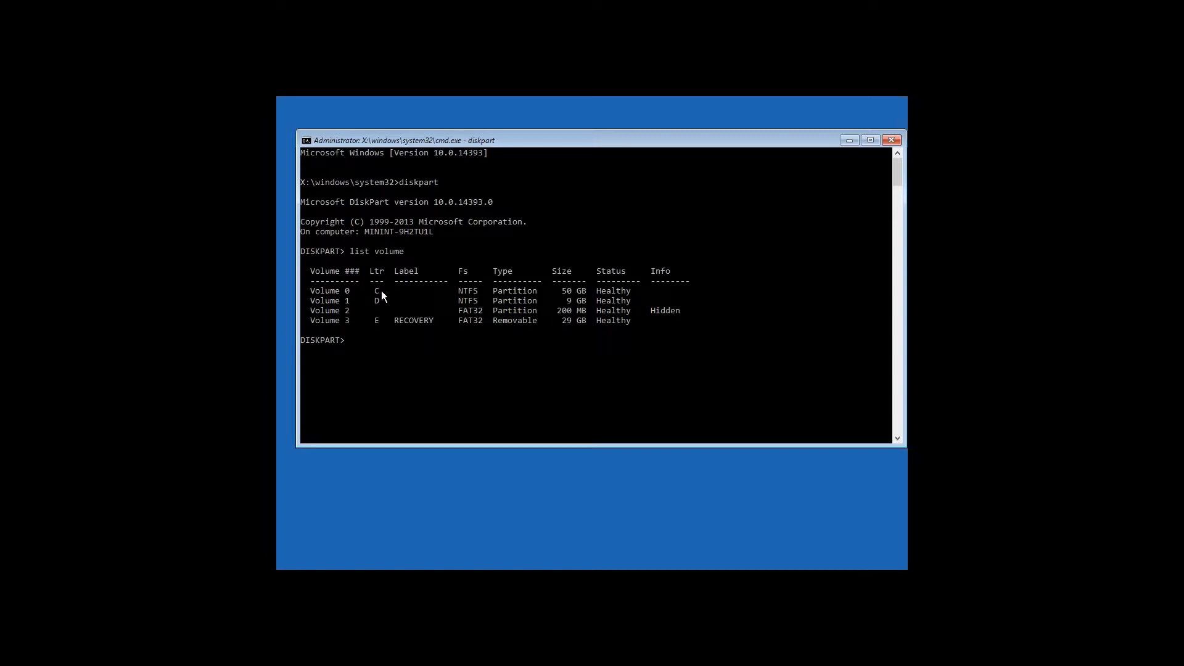
text(exit)
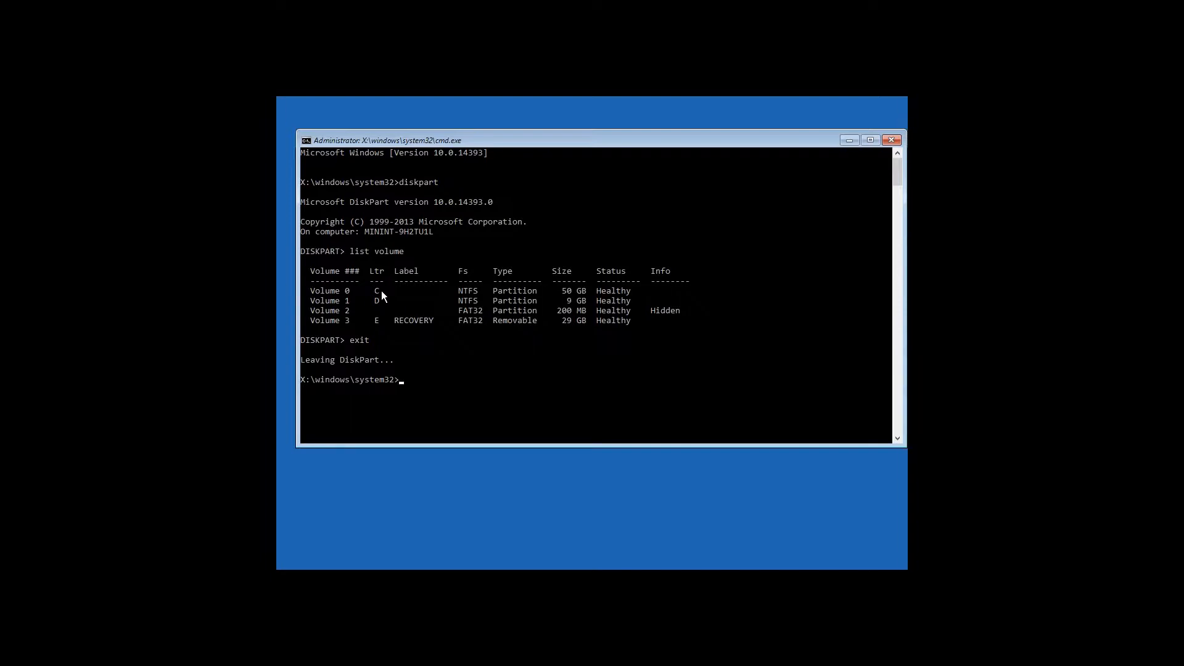
Run xcopy from c:\windows\system32\config\regback to c:\windows\system32\config, answering 'a' to overwrite all hives
text(xco)
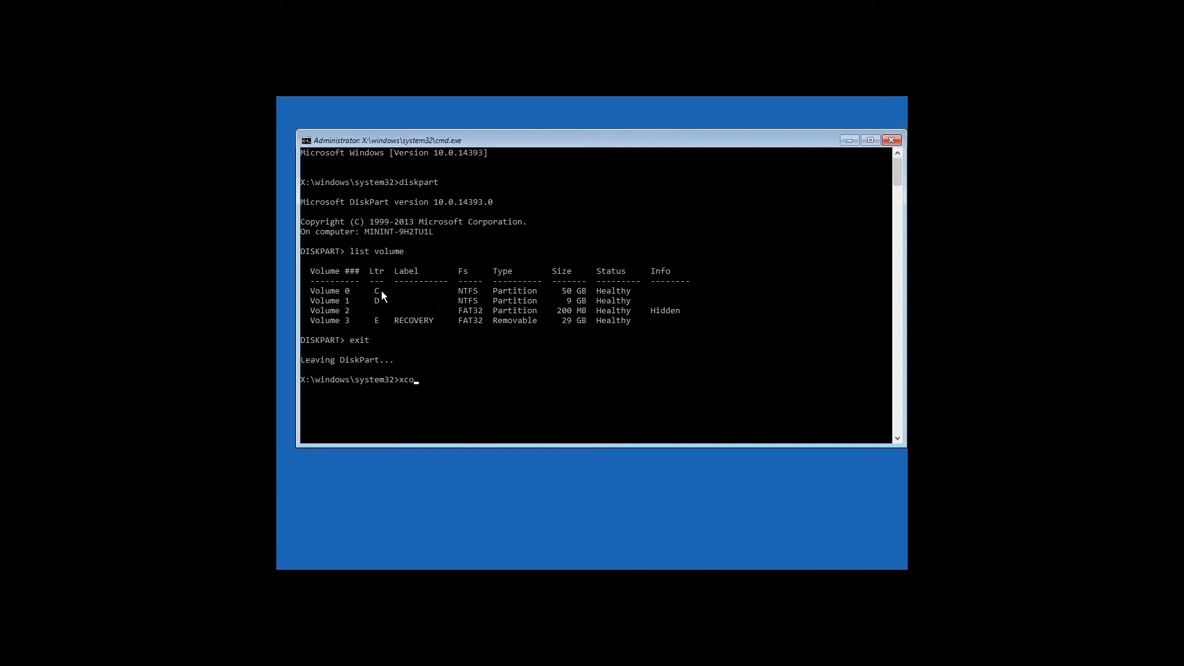
text(py)
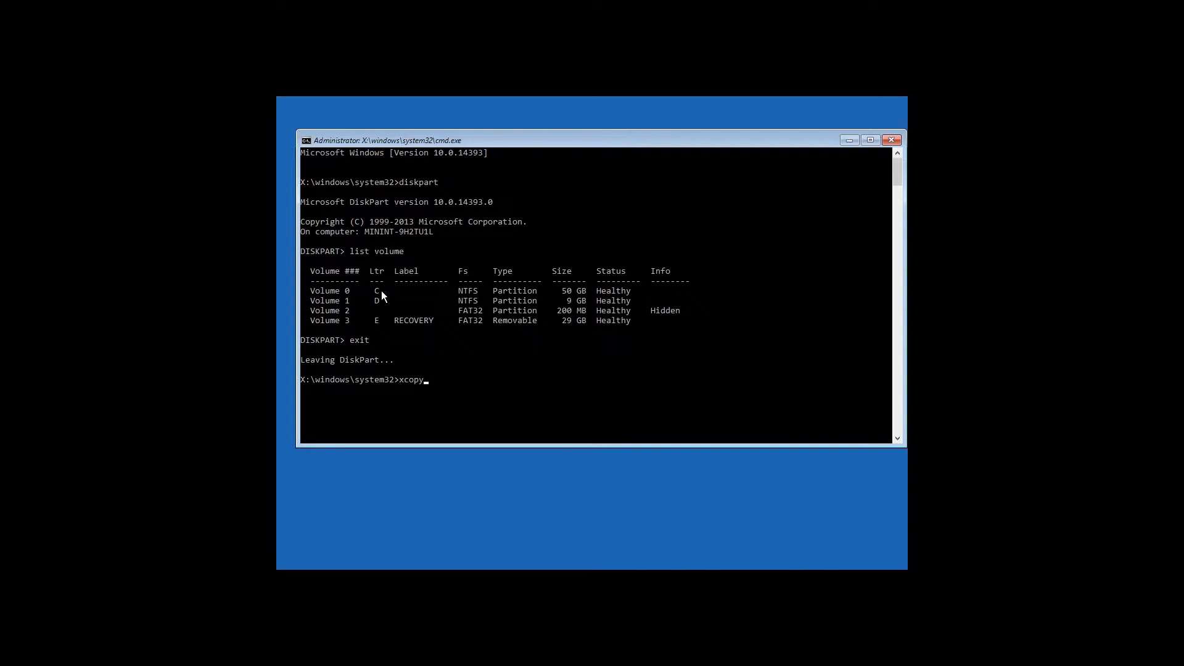
text(c)
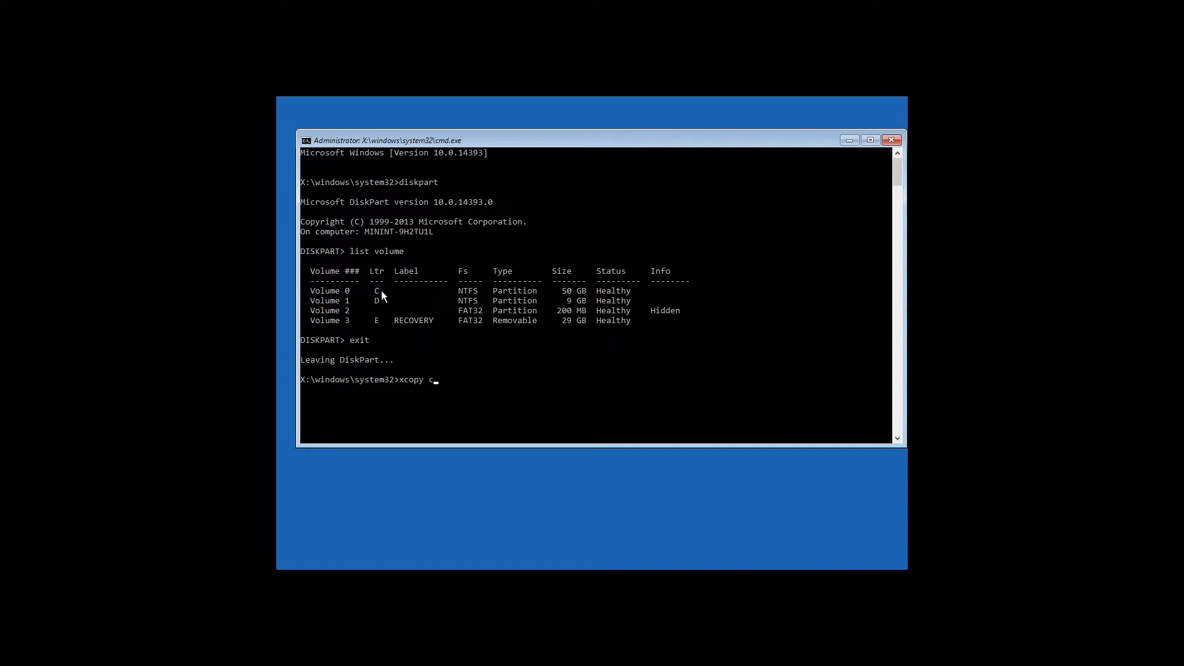
text(:)
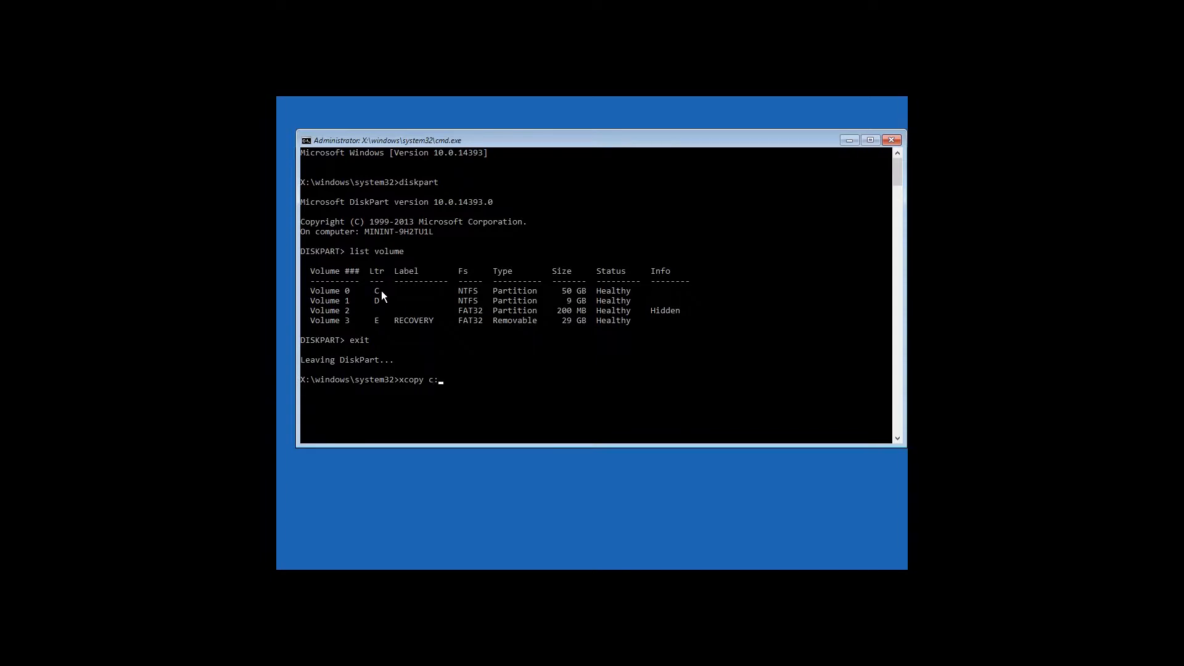
text(\windows\)
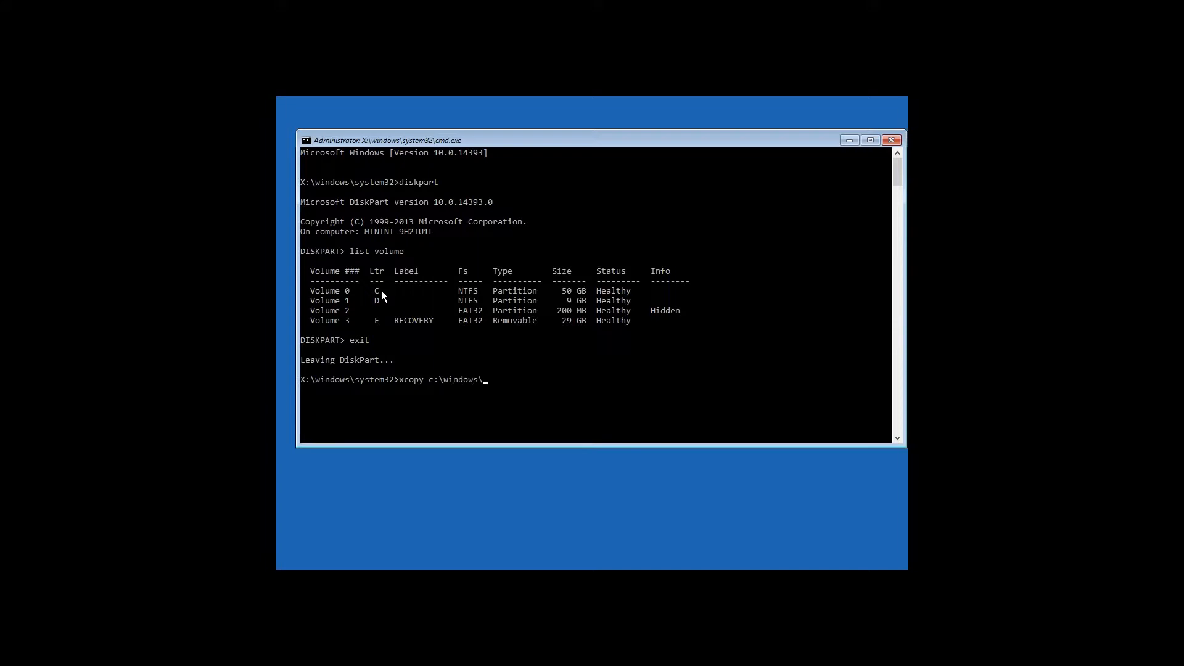
text(syst)
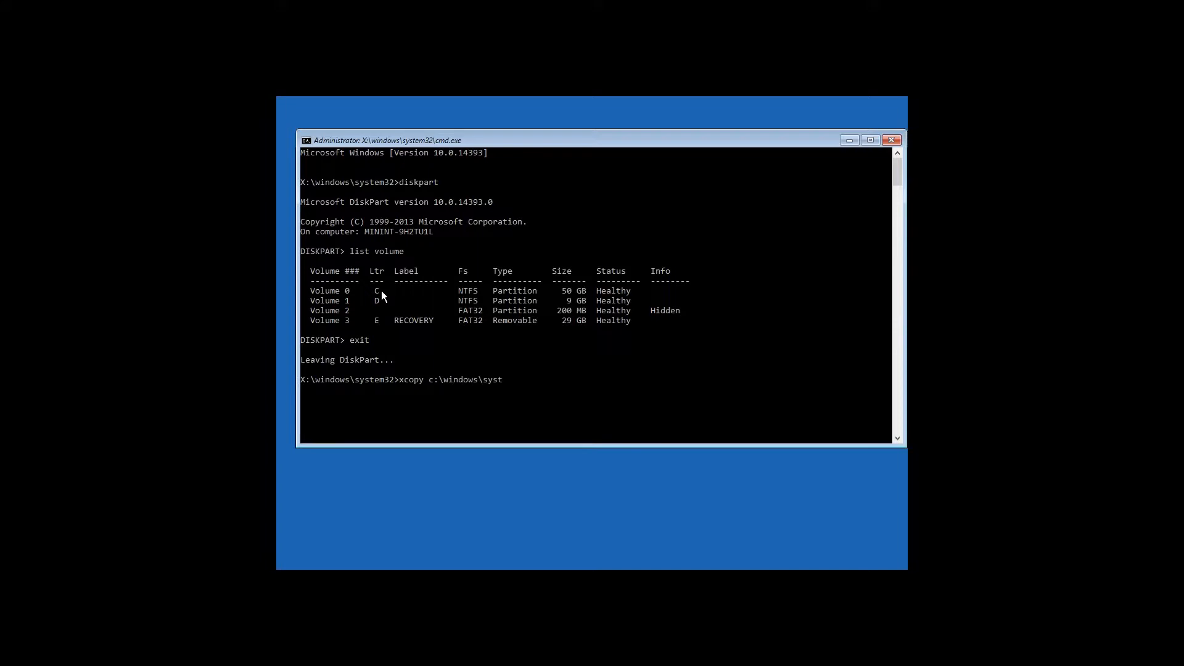
text(em32)
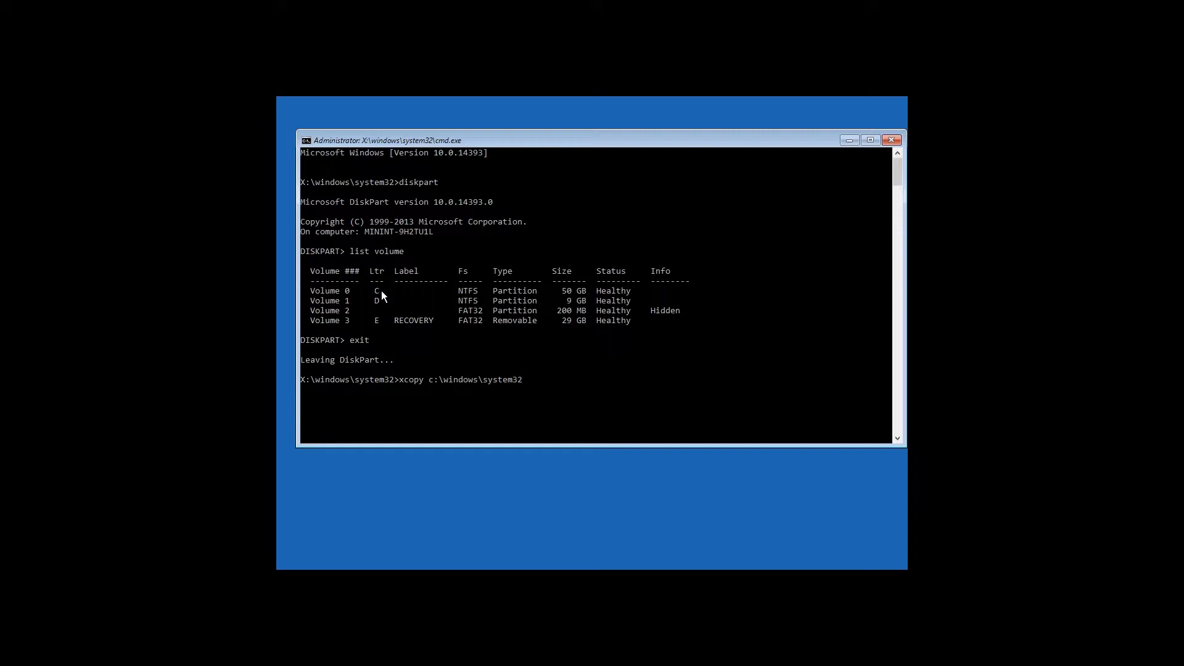
text(\config\)
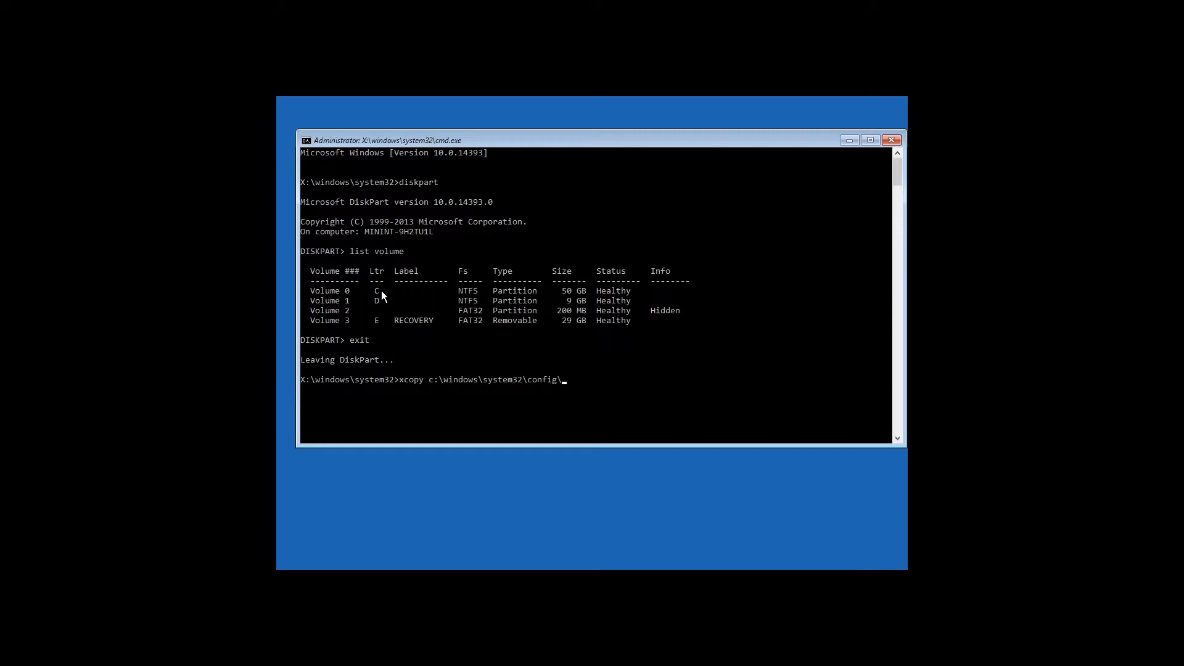
text(re)
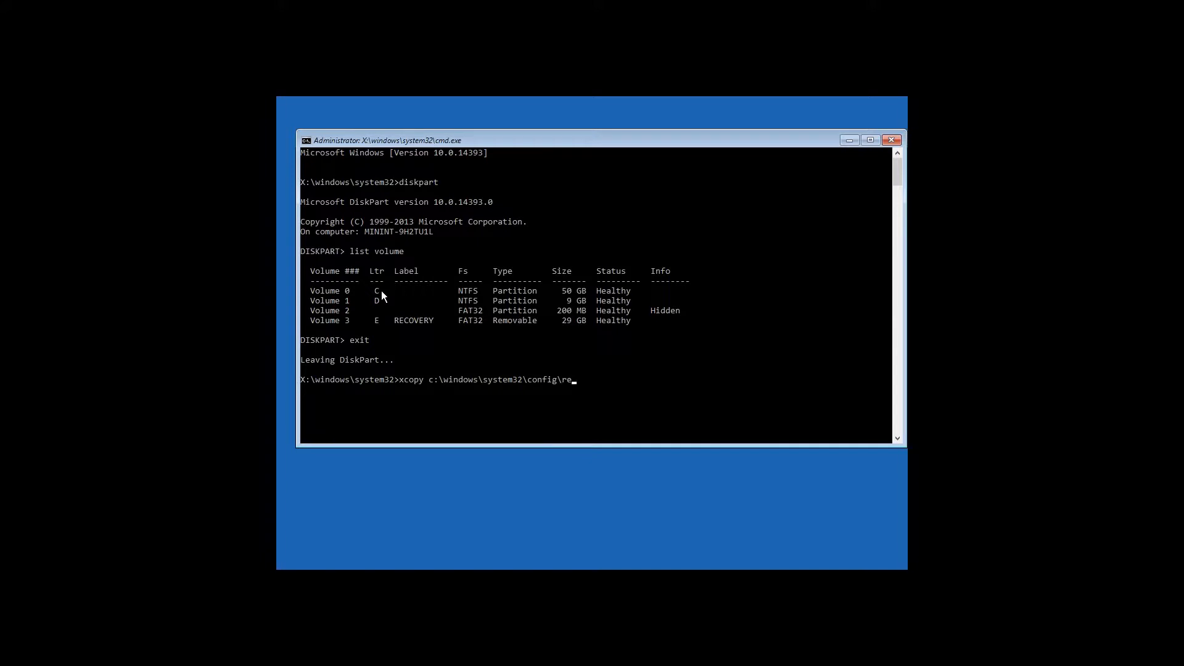
text(gba)
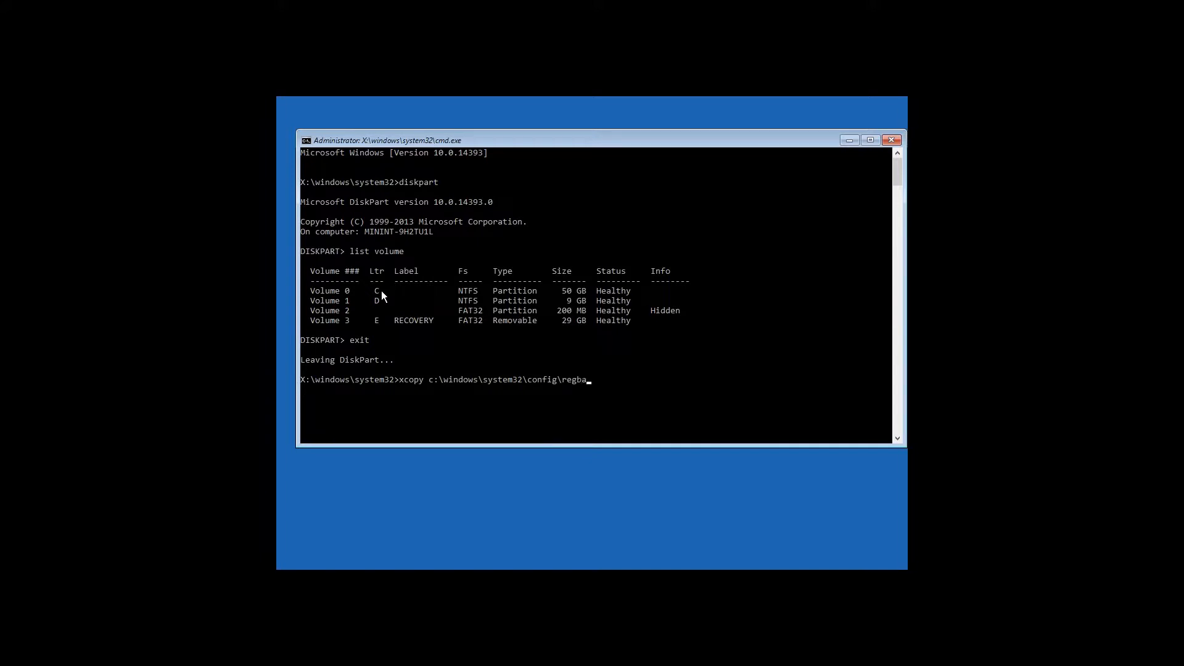
text(ck)
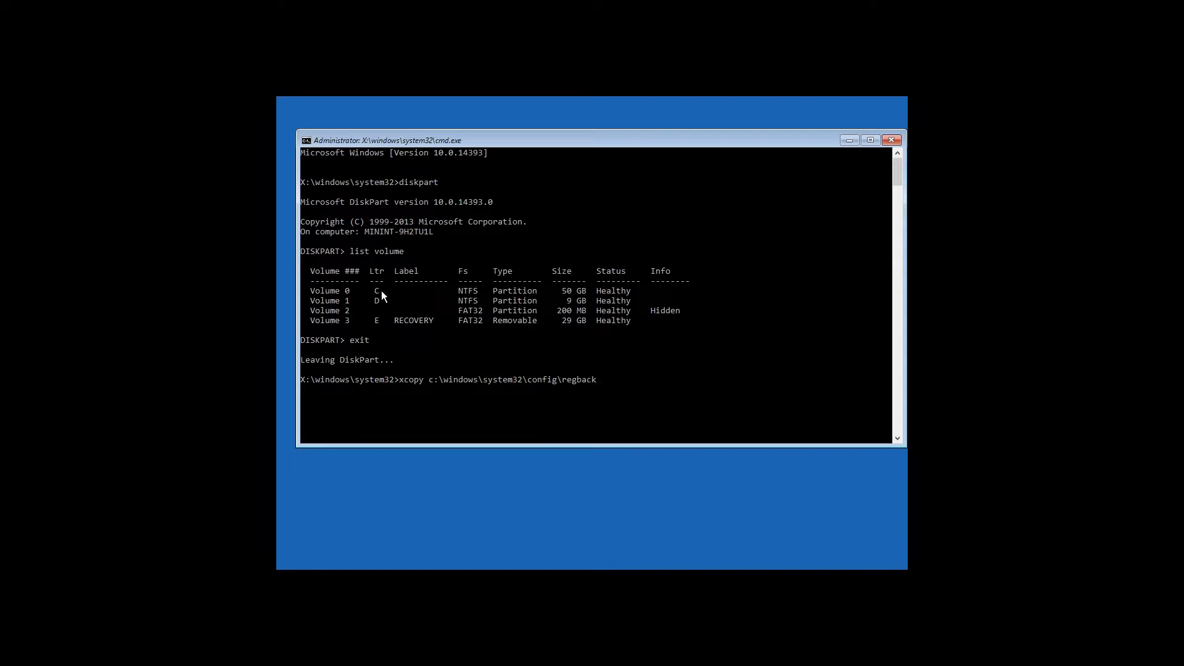
text(c:\)
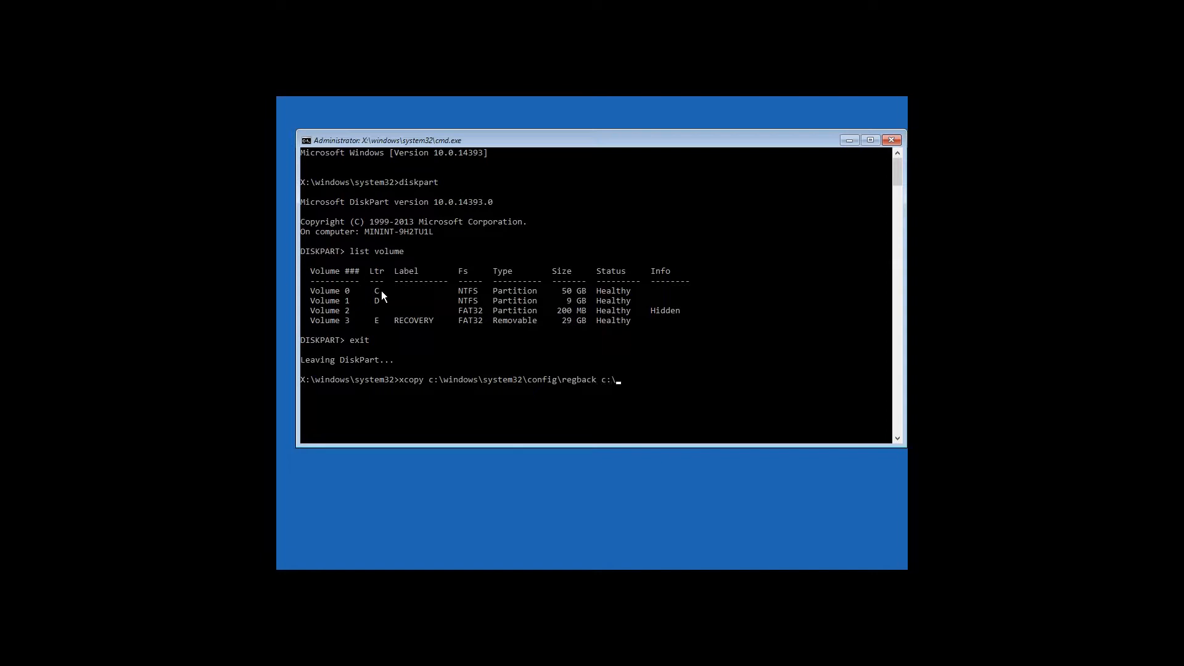
text(windows)
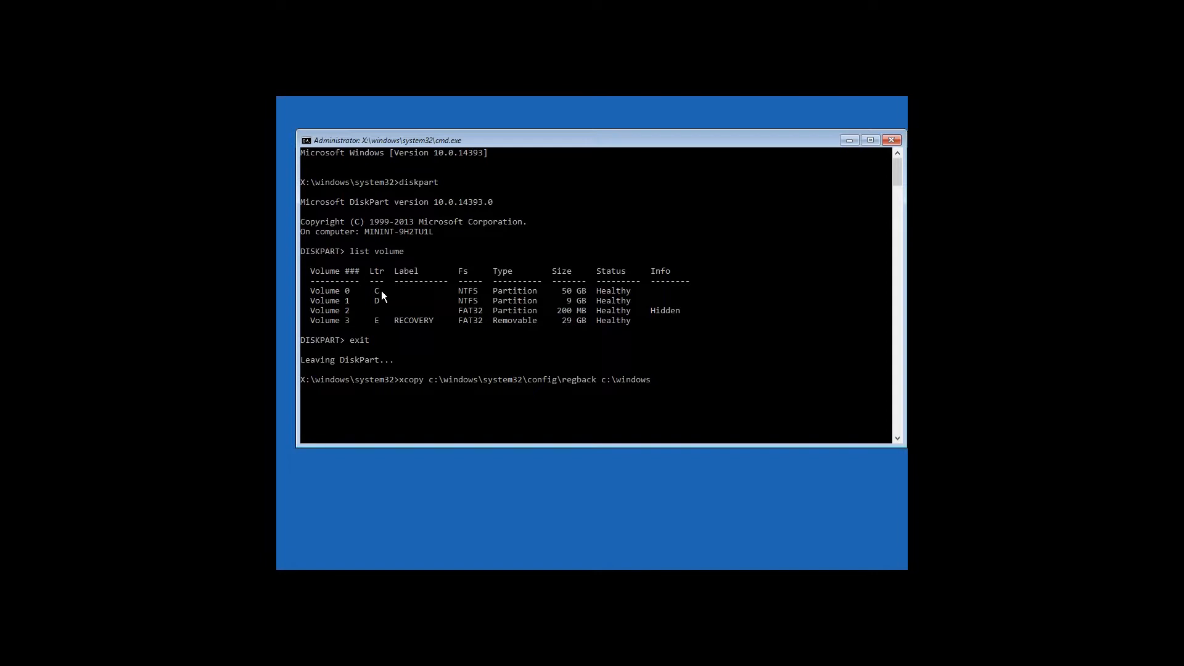
text(\system3)
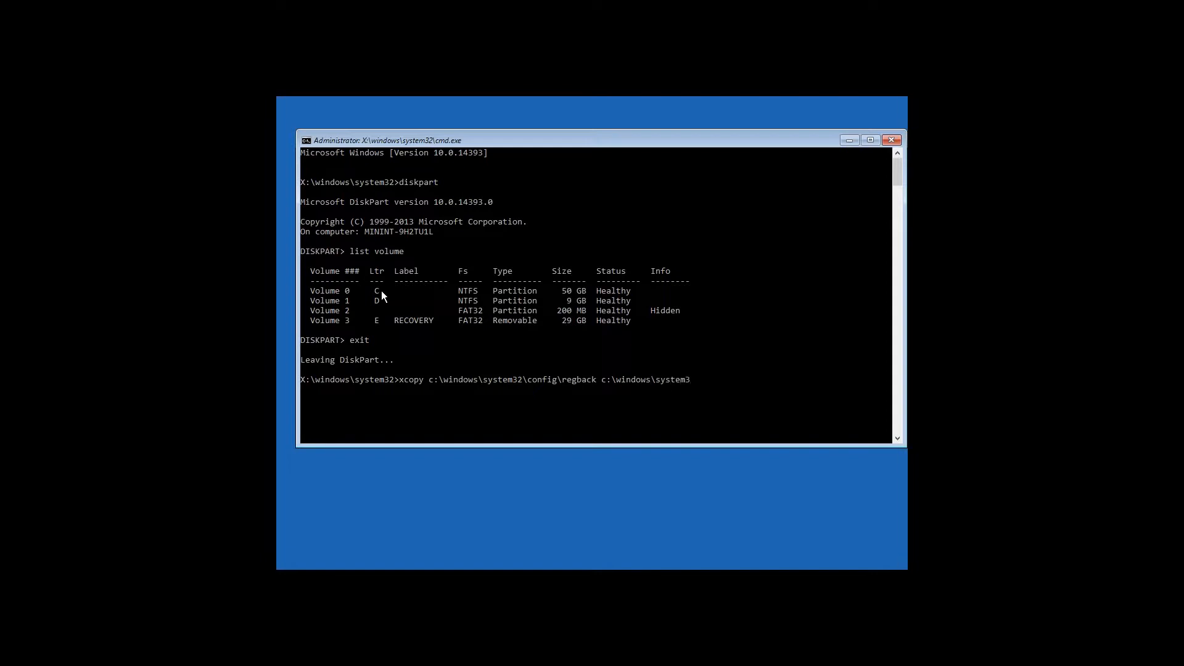
text(2\config)
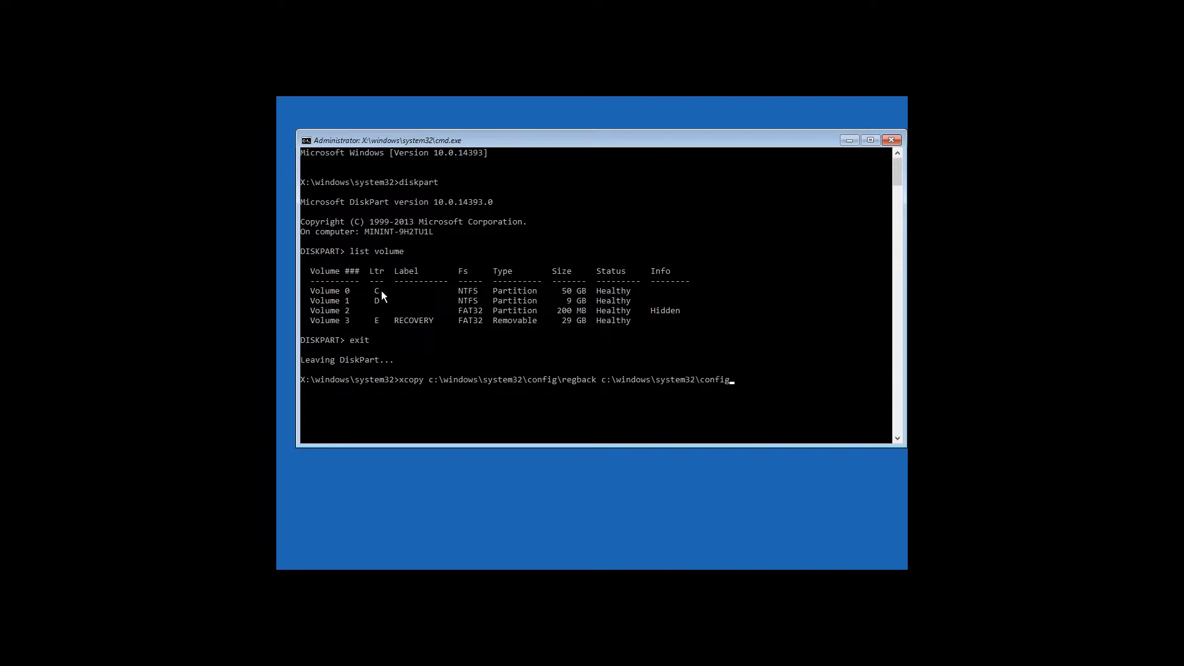
key(enter)
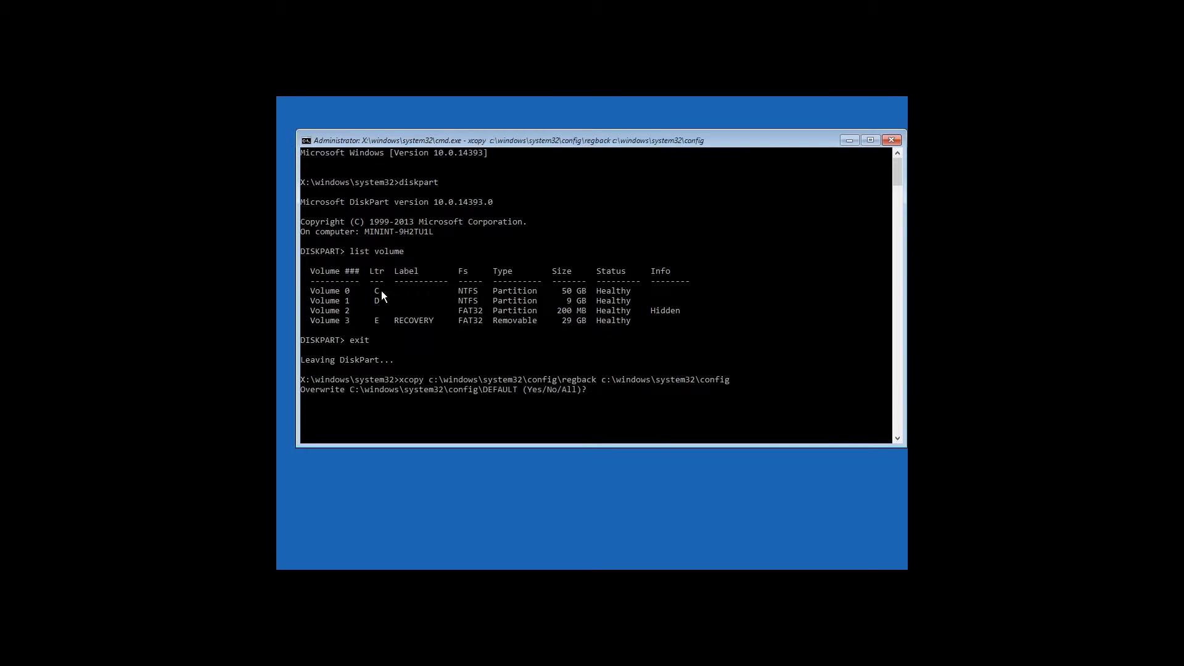
text(a)
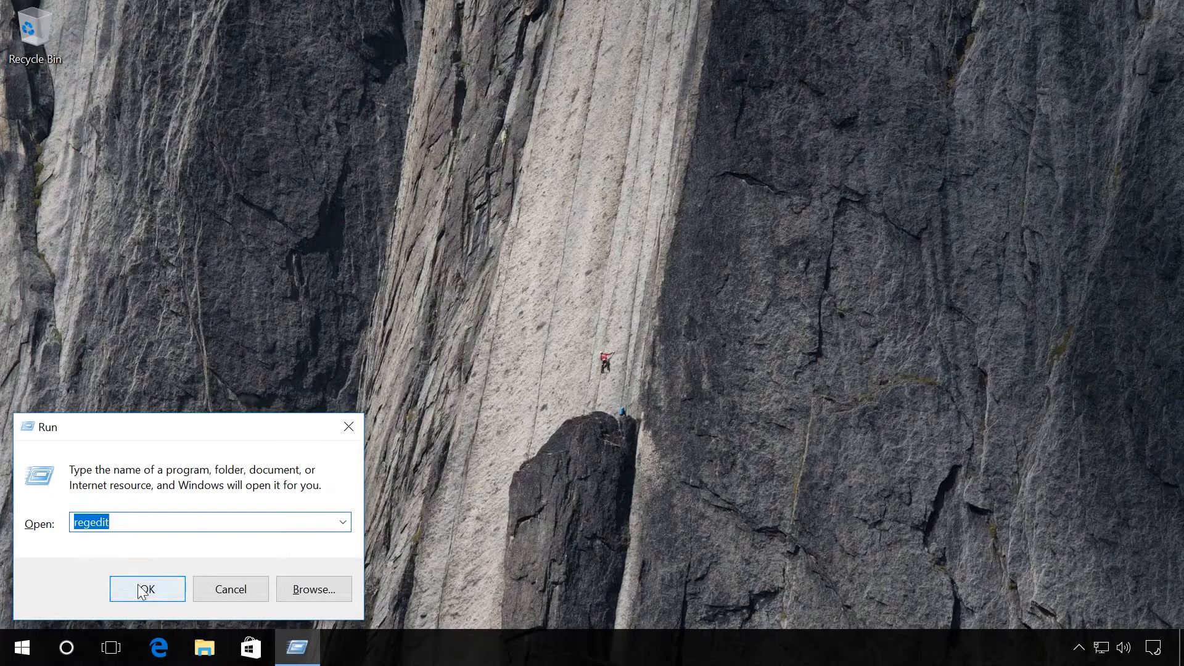
Confirm the Run dialog with regedit entered to launch Registry Editor
click(147, 590)
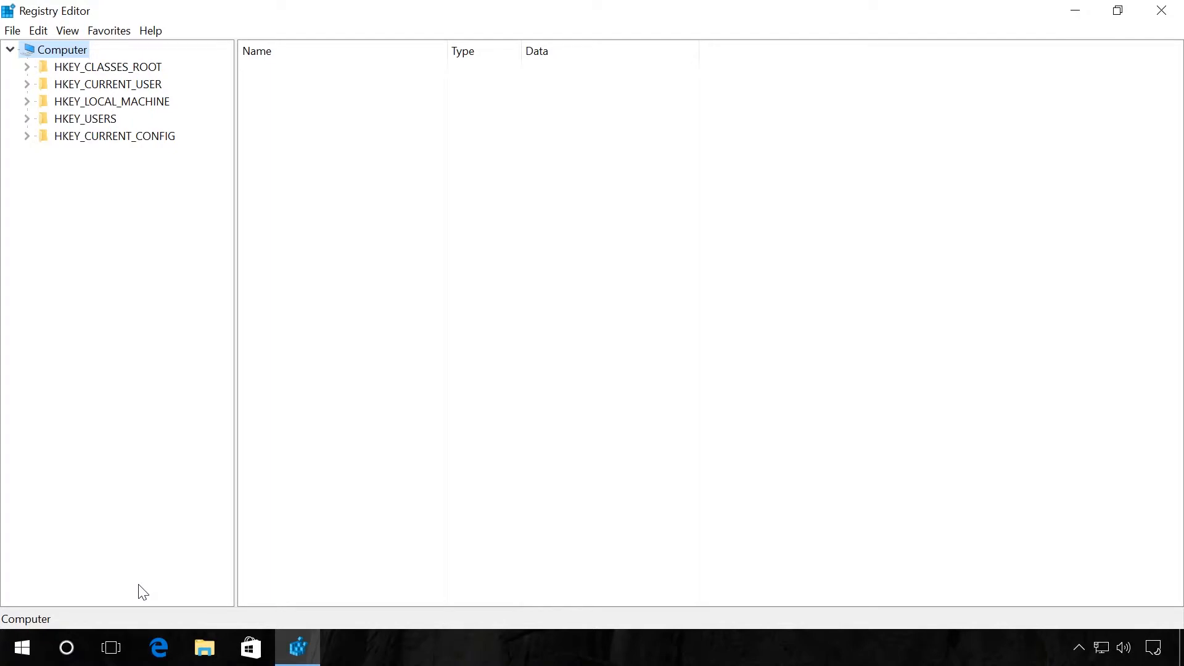
mouse_move(89, 184)
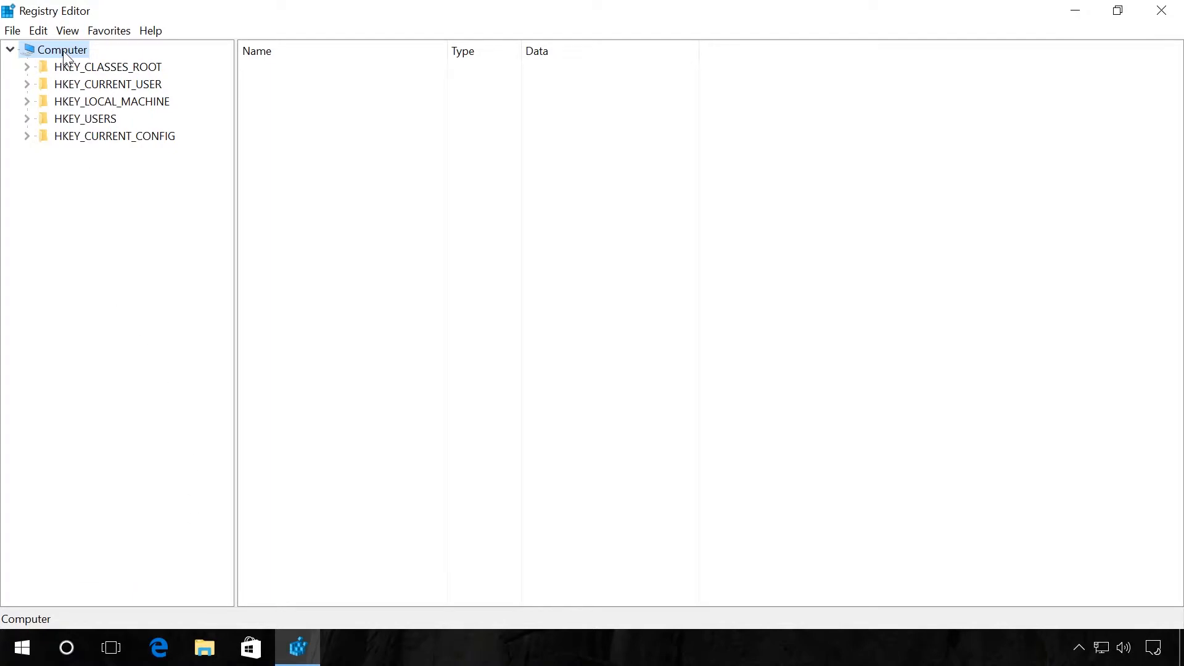
Export the whole registry (Computer, range All) to a file named backup in Documents
click(11, 30)
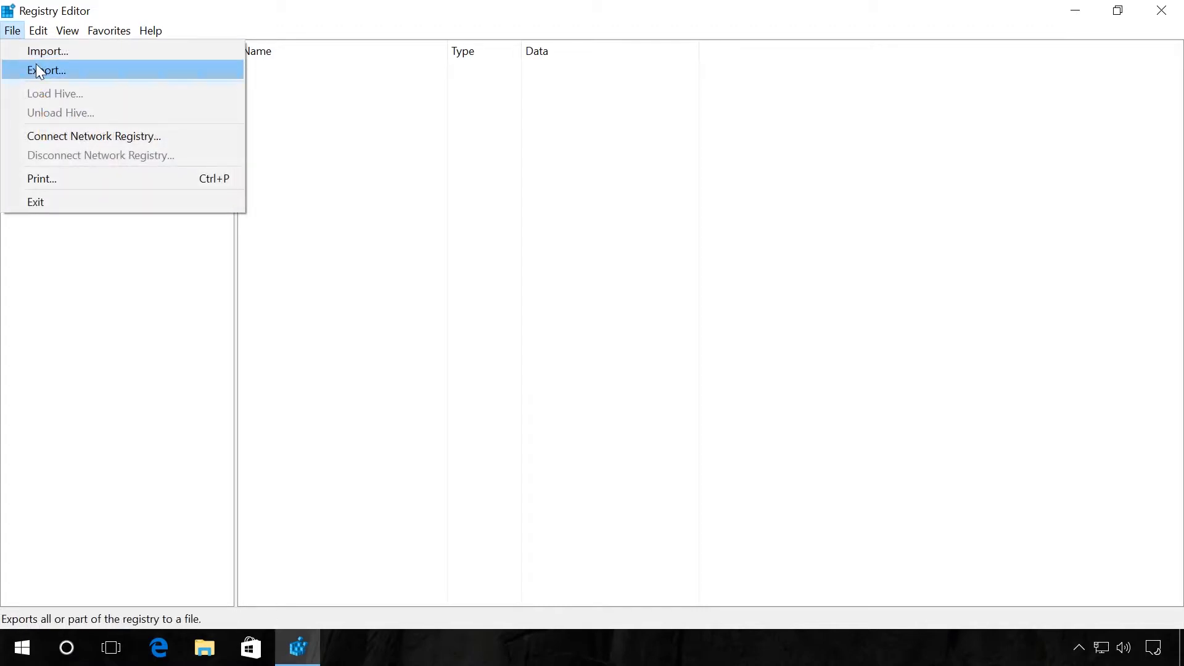
click(48, 69)
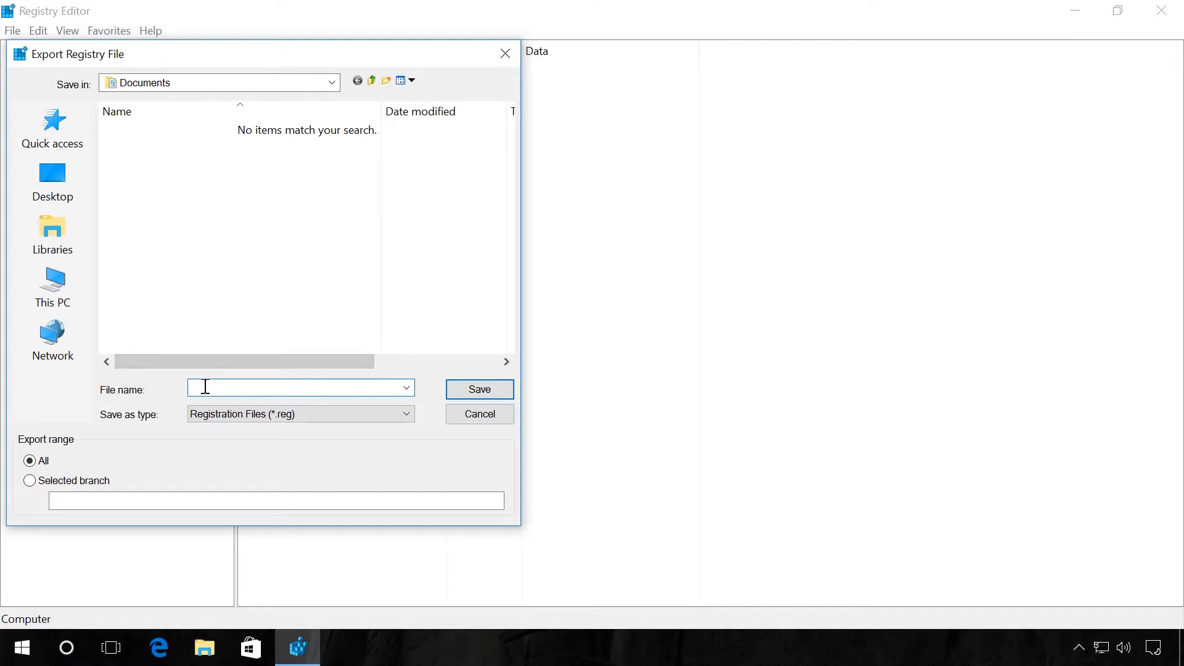
text(backup)
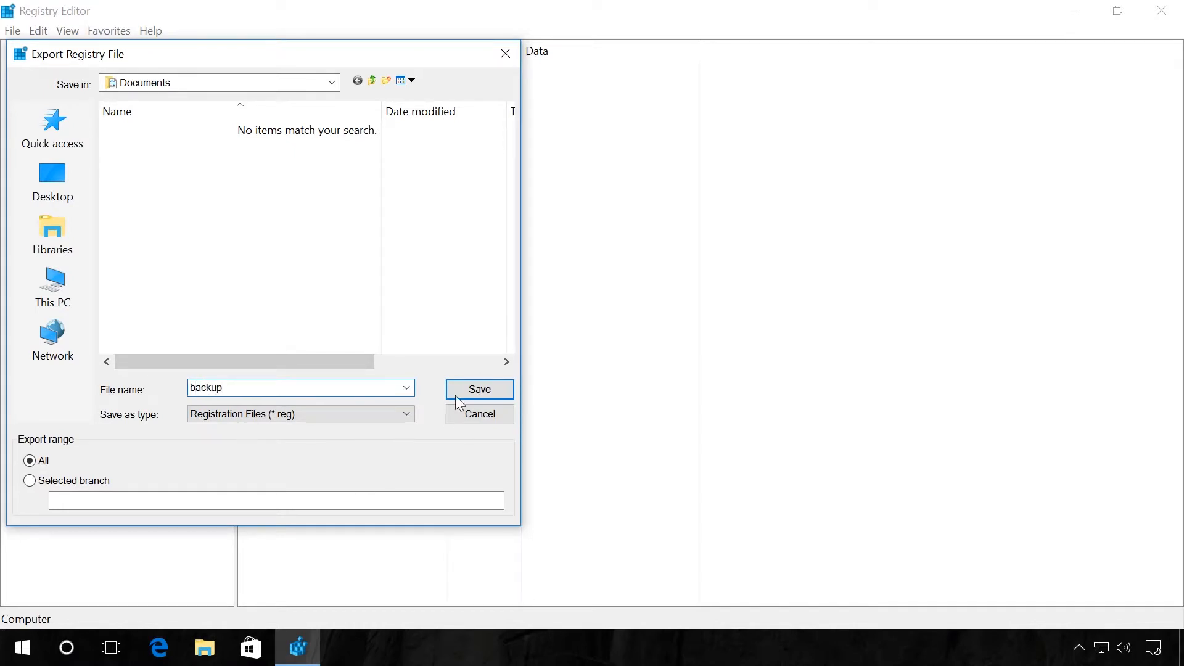
click(478, 388)
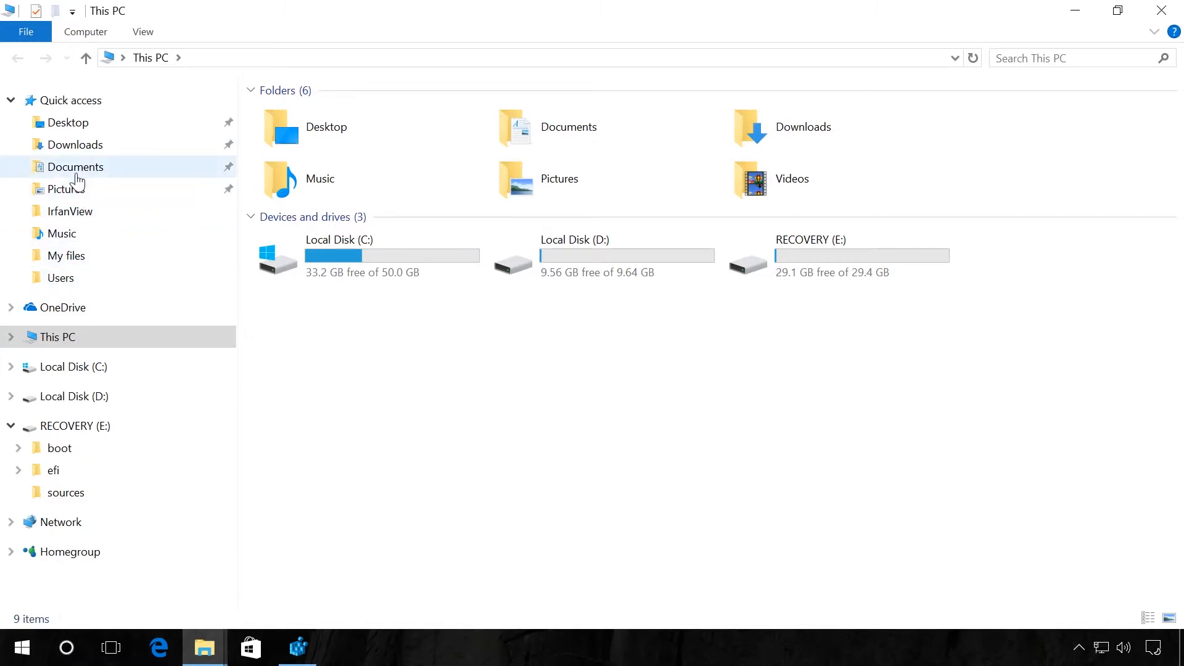
Enter the Documents folder from Quick access to see the saved backup file
double_click(74, 166)
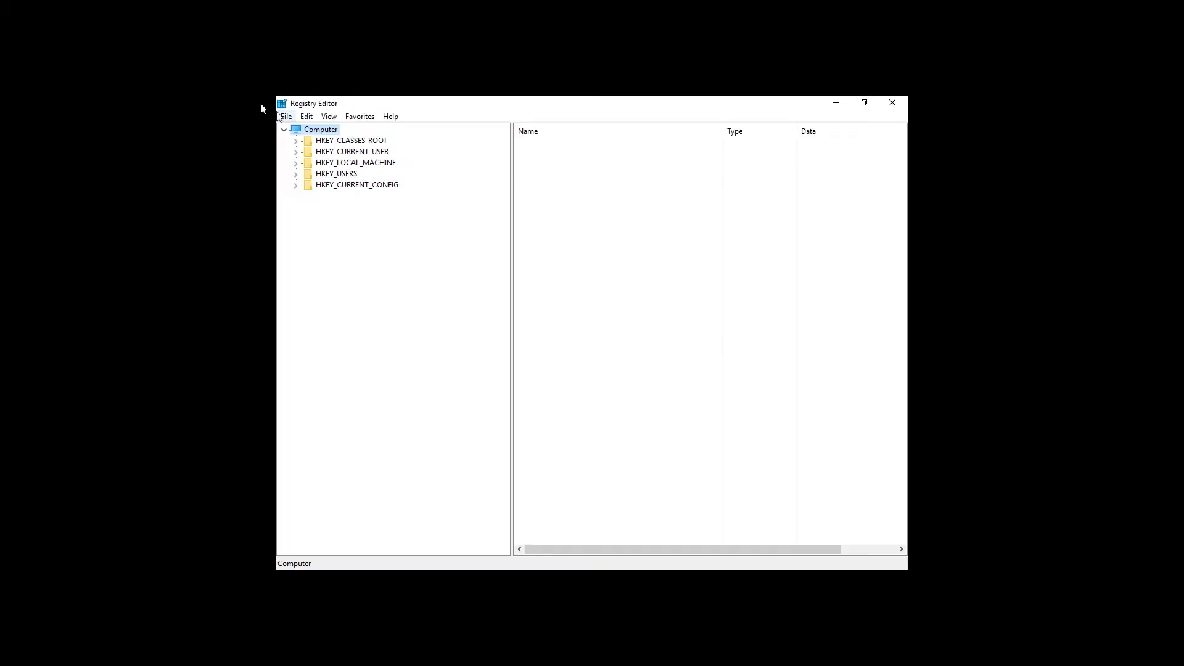
Import the saved backup.reg from Documents into the registry via File > Import
click(284, 115)
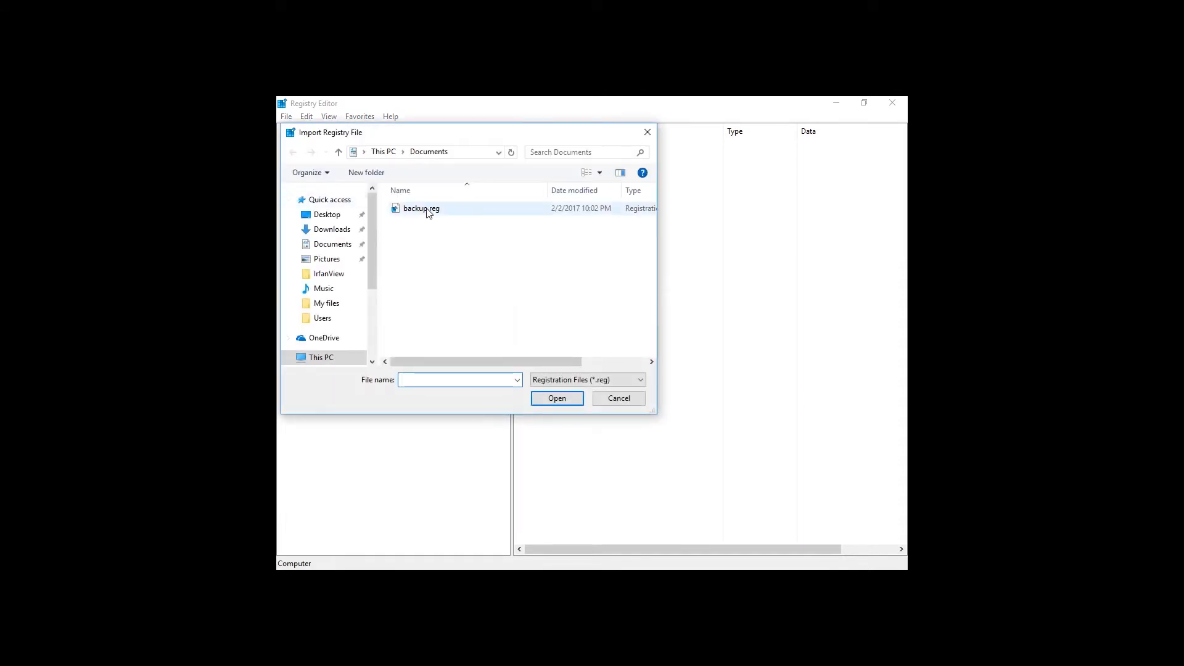
click(420, 207)
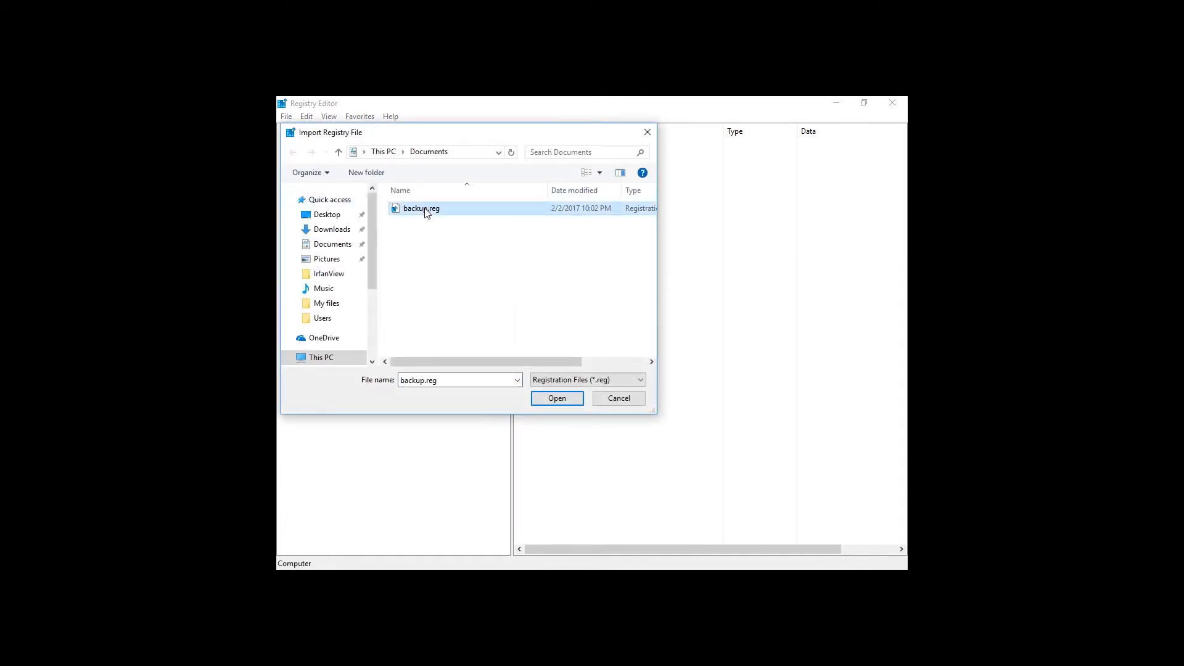
click(556, 398)
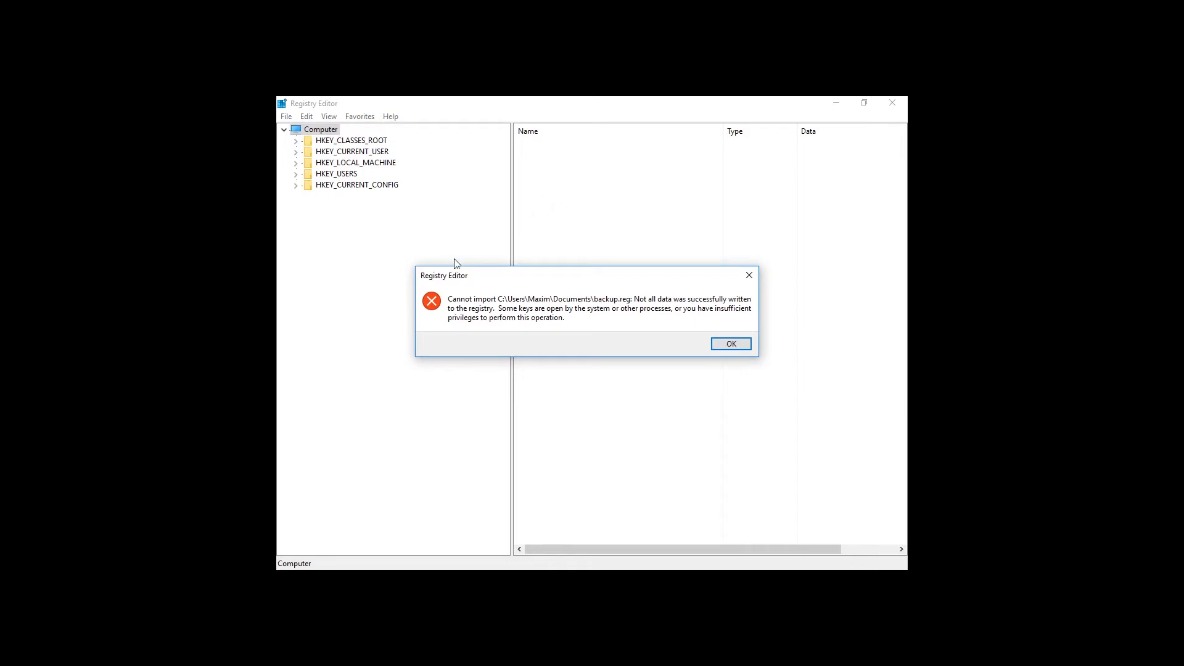
mouse_move(576, 402)
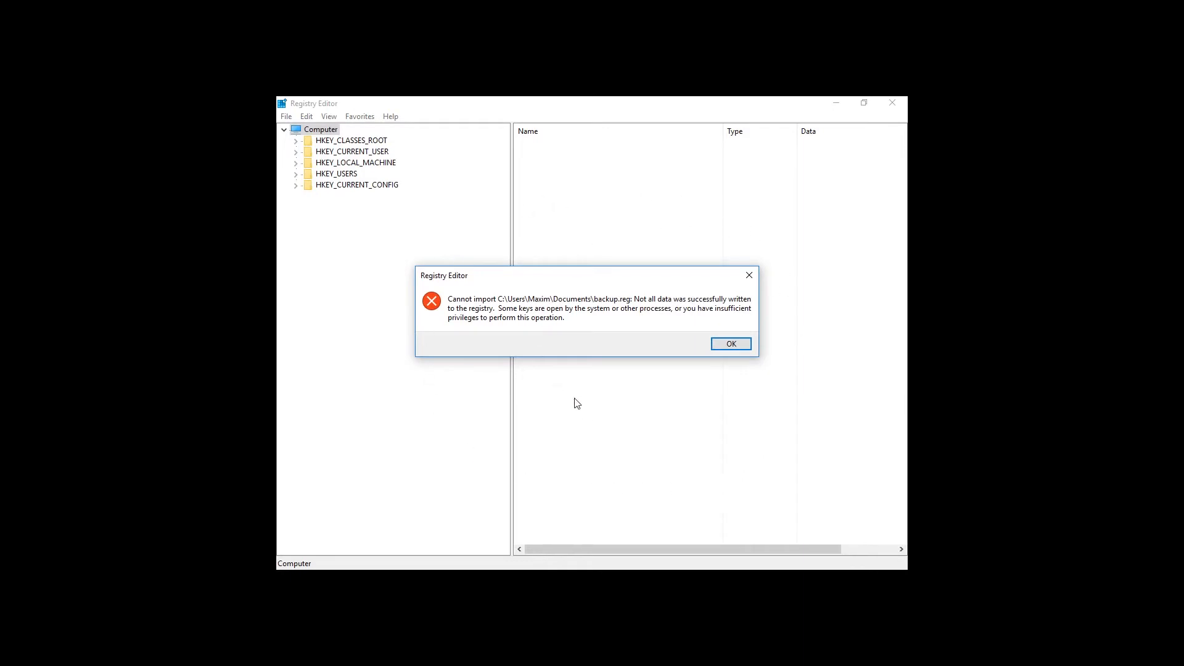
mouse_move(581, 405)
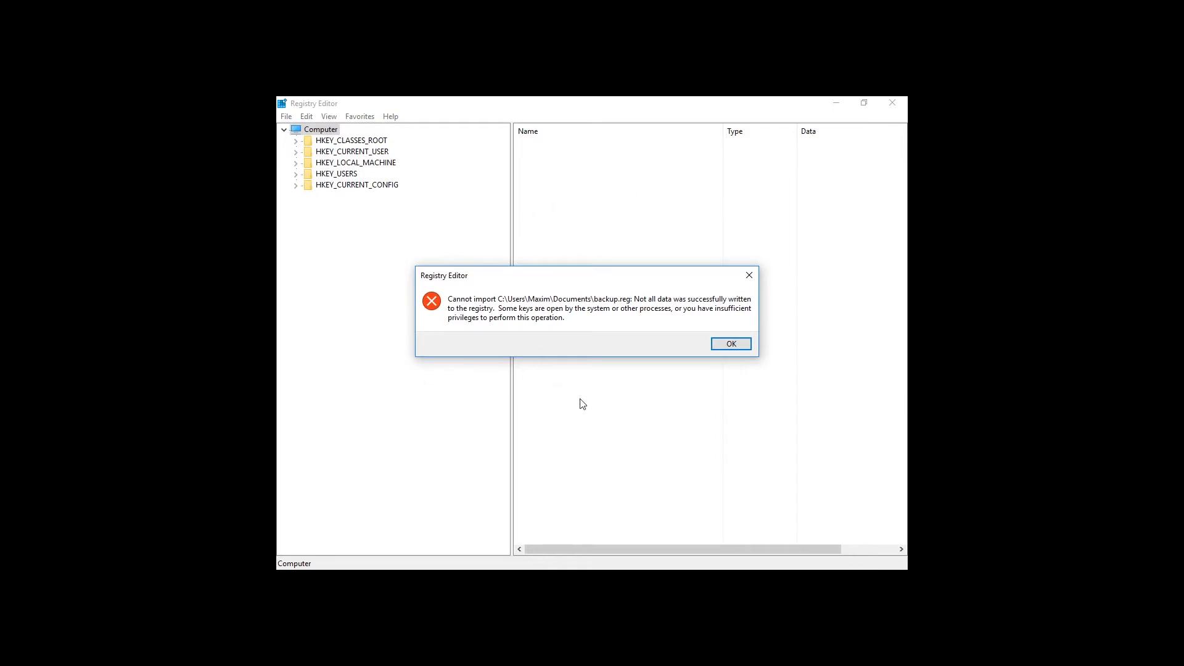